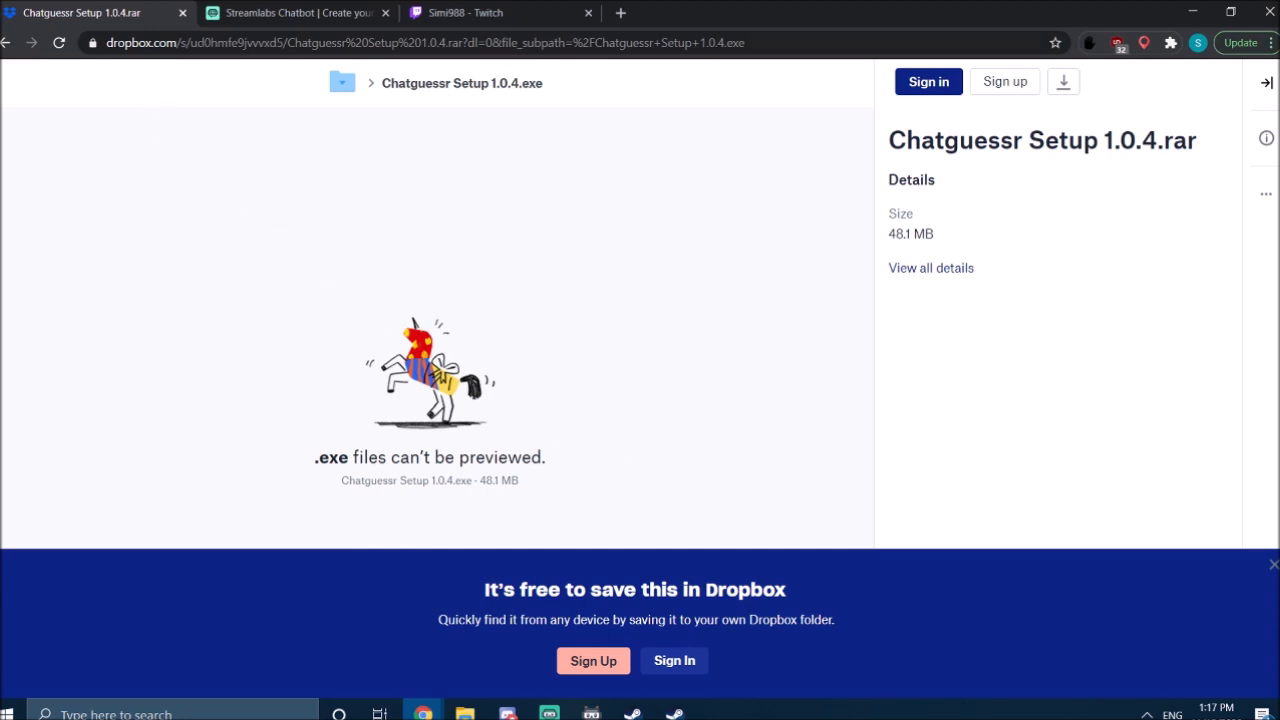
pyautogui.moveTo(505, 154)
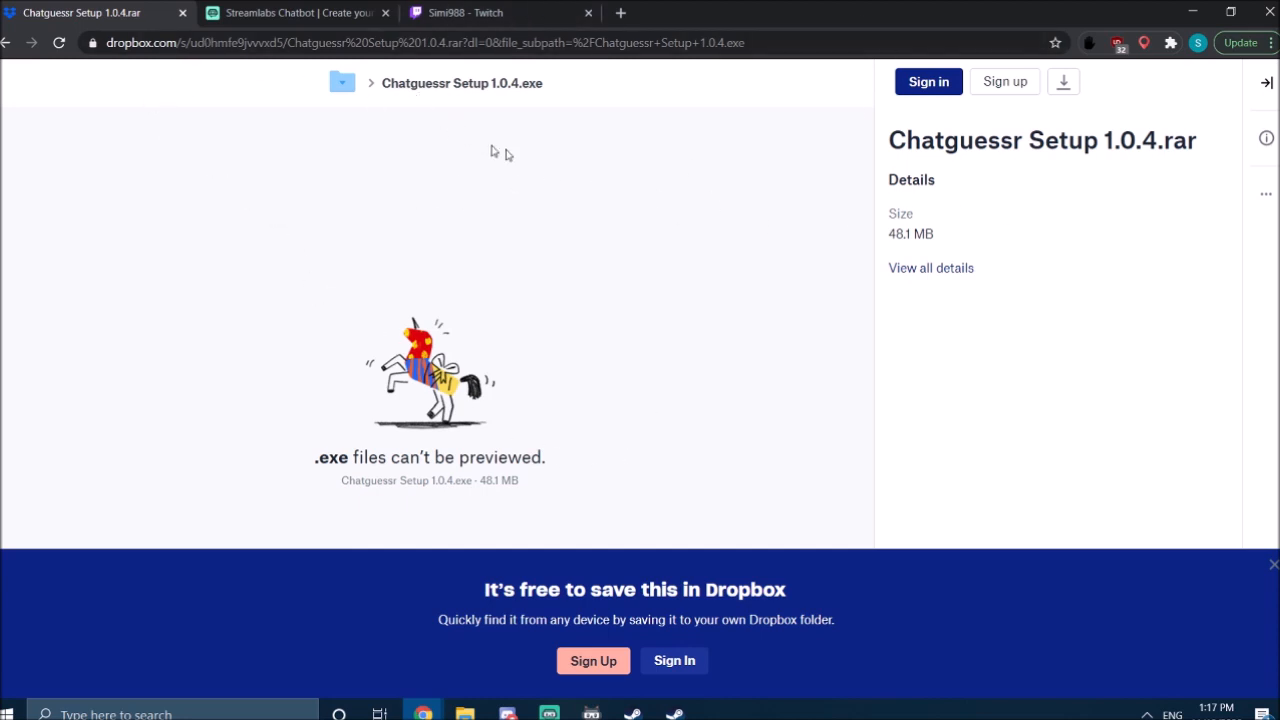
pyautogui.moveTo(763, 132)
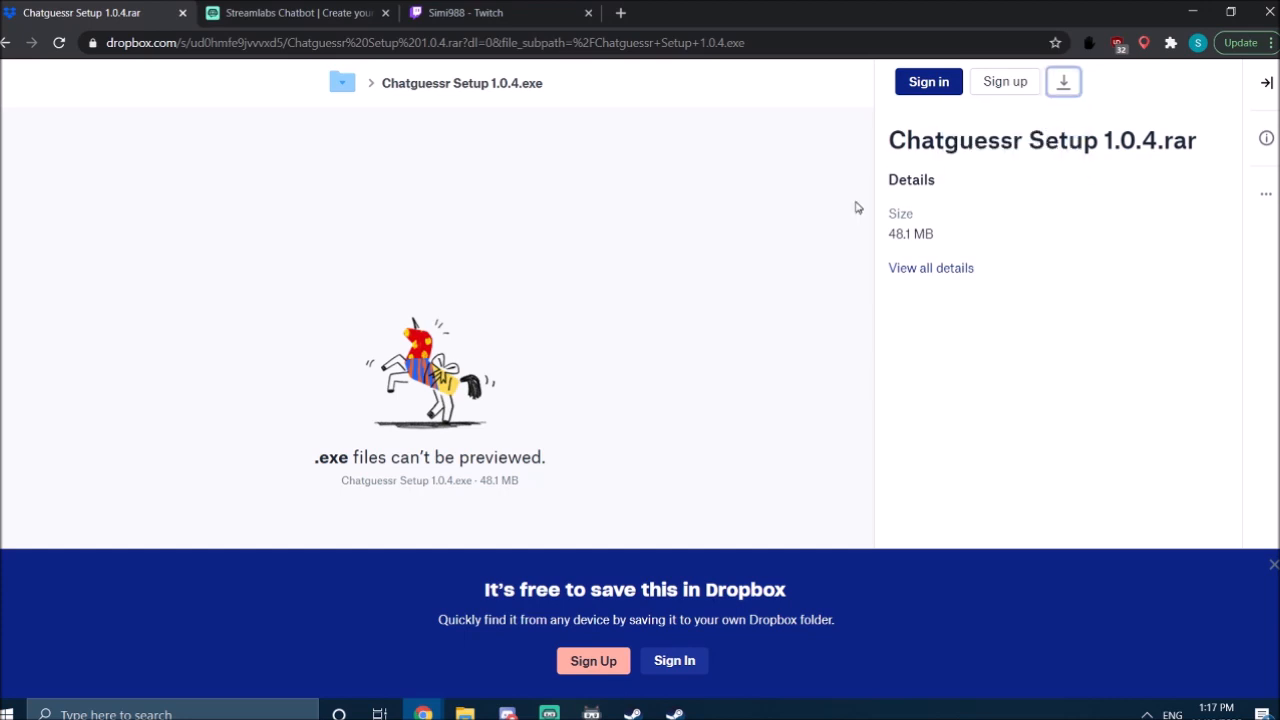
# Step: Download Chatguessr Setup 1.0.4.rar from its Dropbox page in Chrome
pyautogui.click(1063, 81)
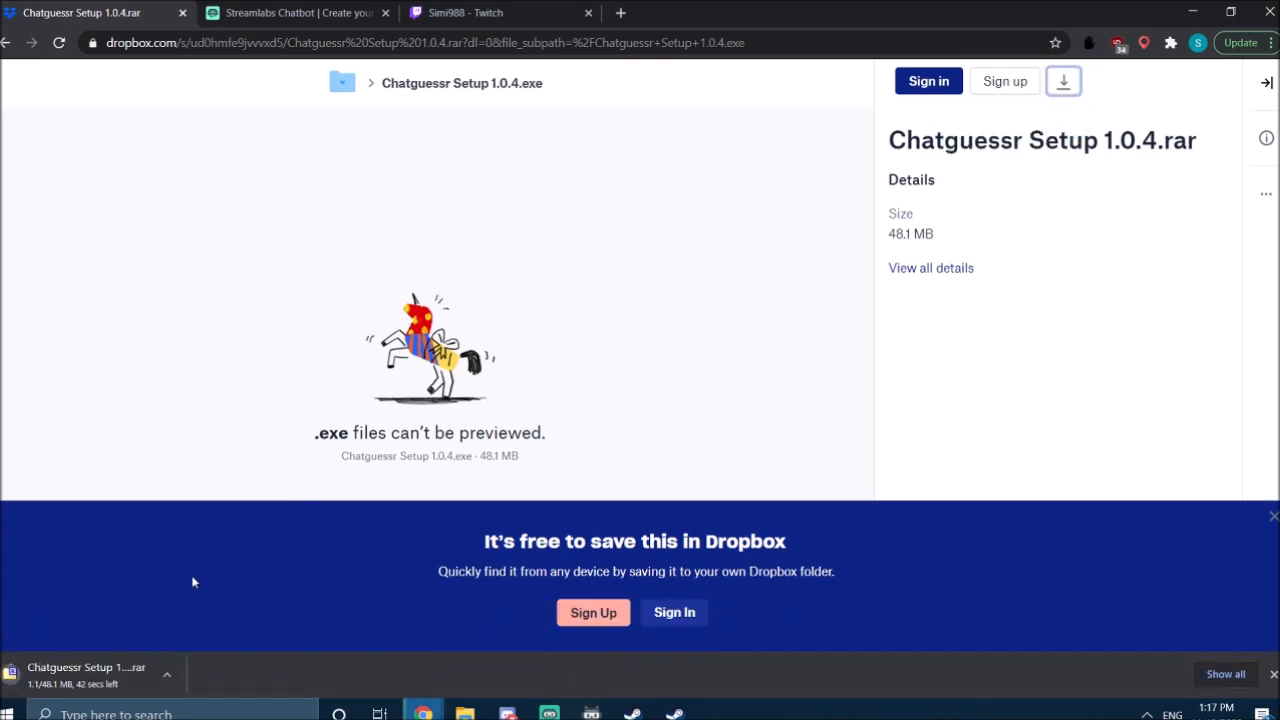
pyautogui.moveTo(184, 585)
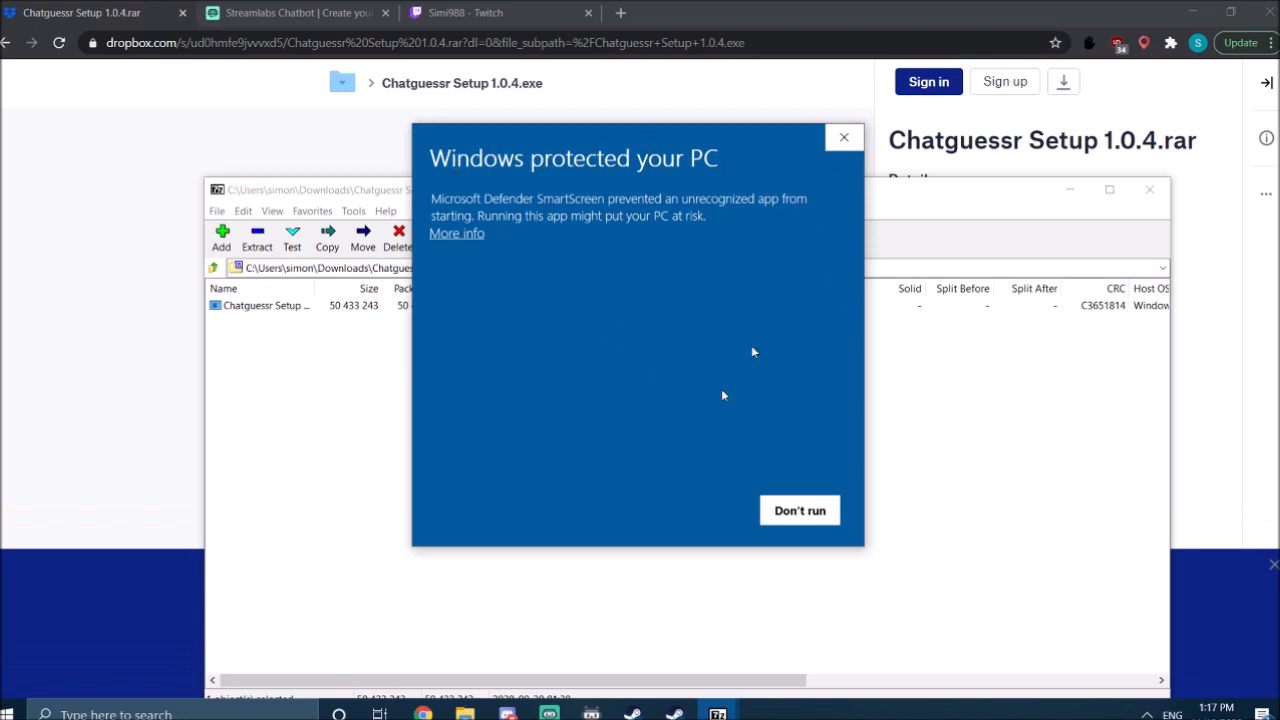
pyautogui.moveTo(465, 233)
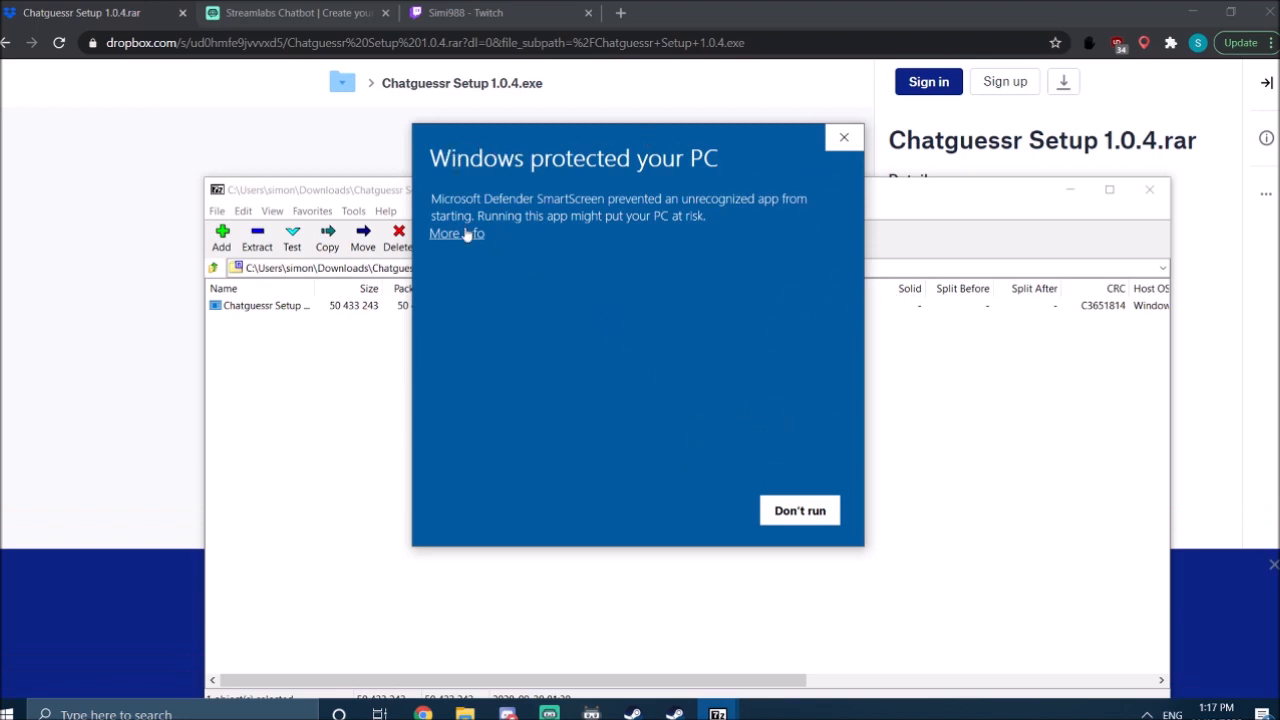
# Step: Bypass the Windows SmartScreen warning and run the Chatguessr Setup exe from the 7-Zip archive
pyautogui.click(799, 510)
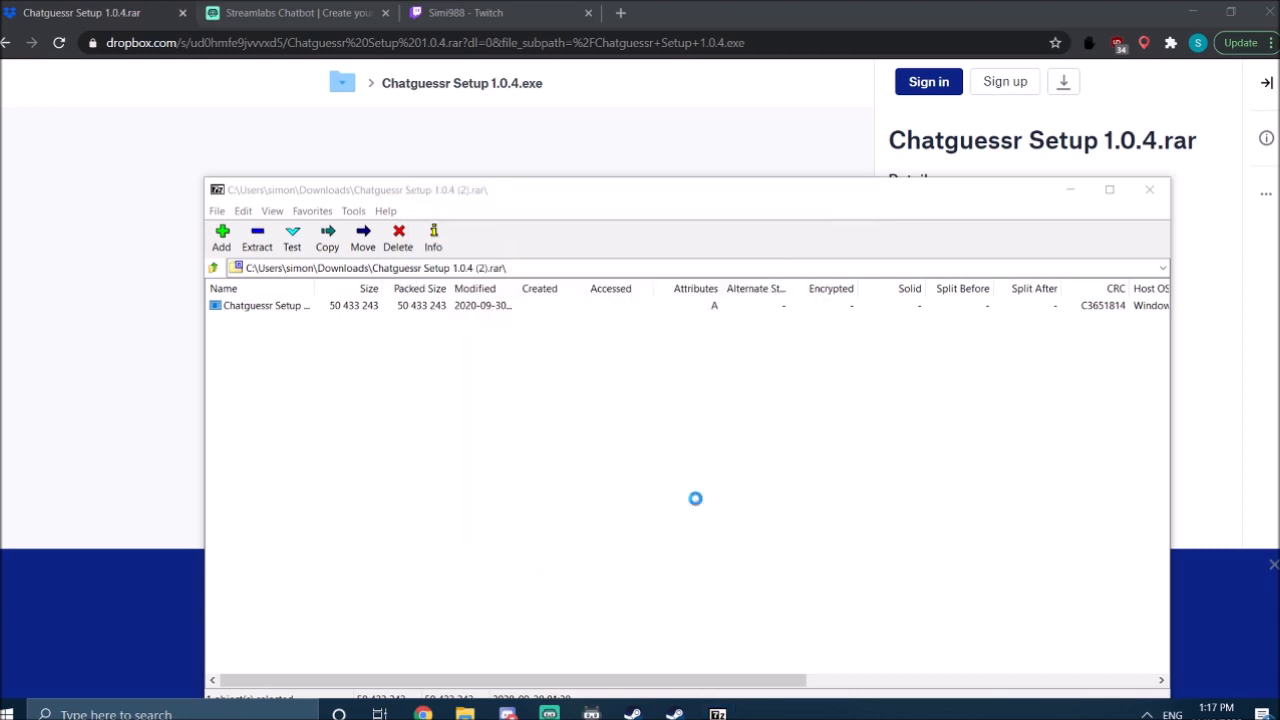
pyautogui.click(265, 305)
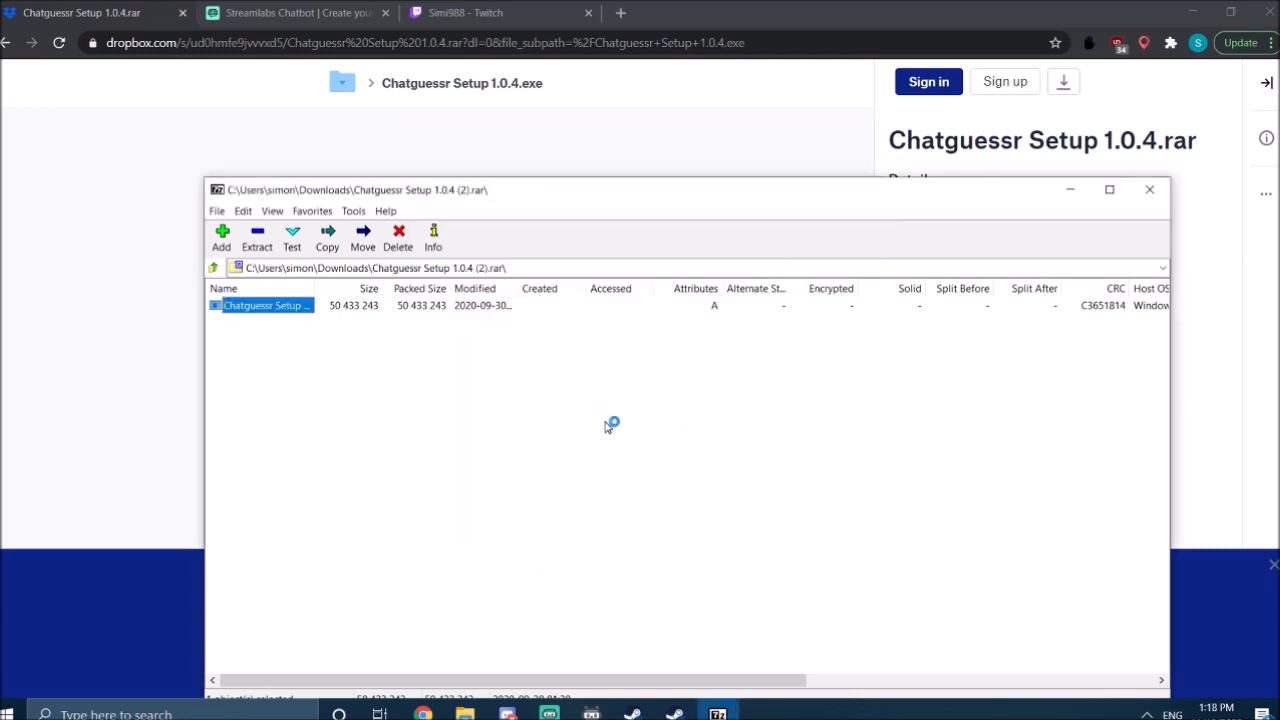
pyautogui.doubleClick(266, 305)
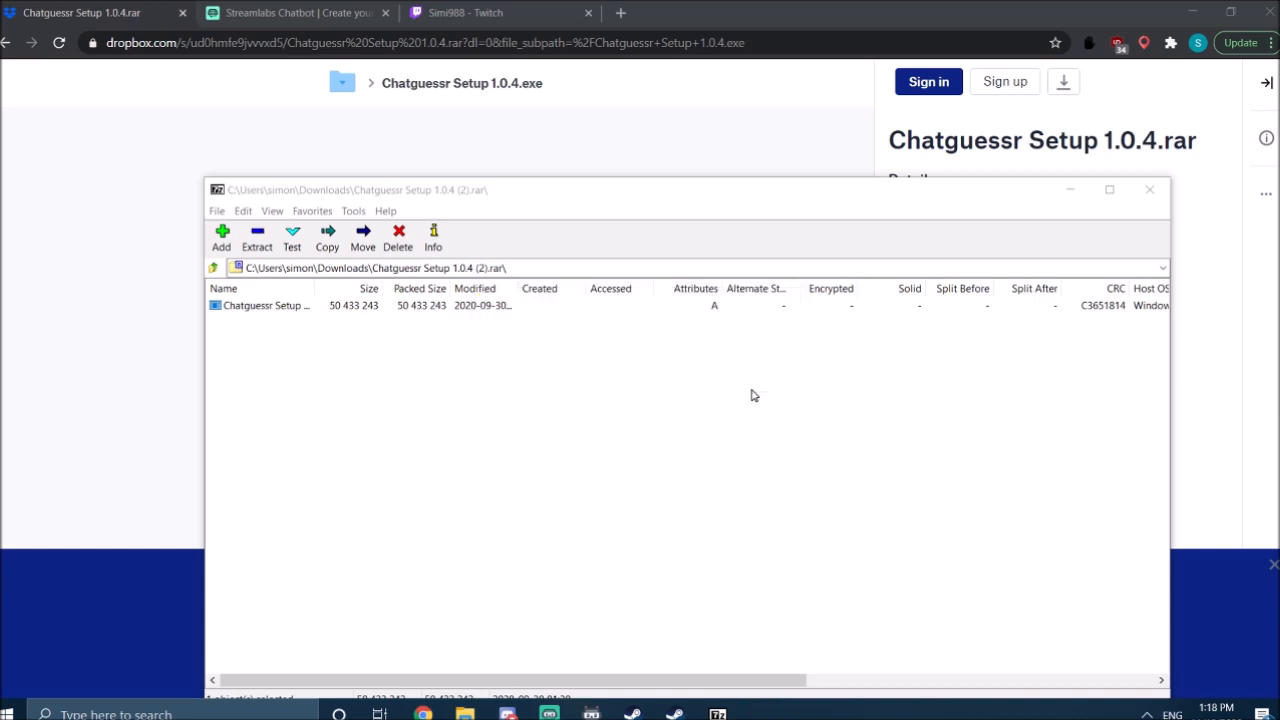
pyautogui.click(265, 305)
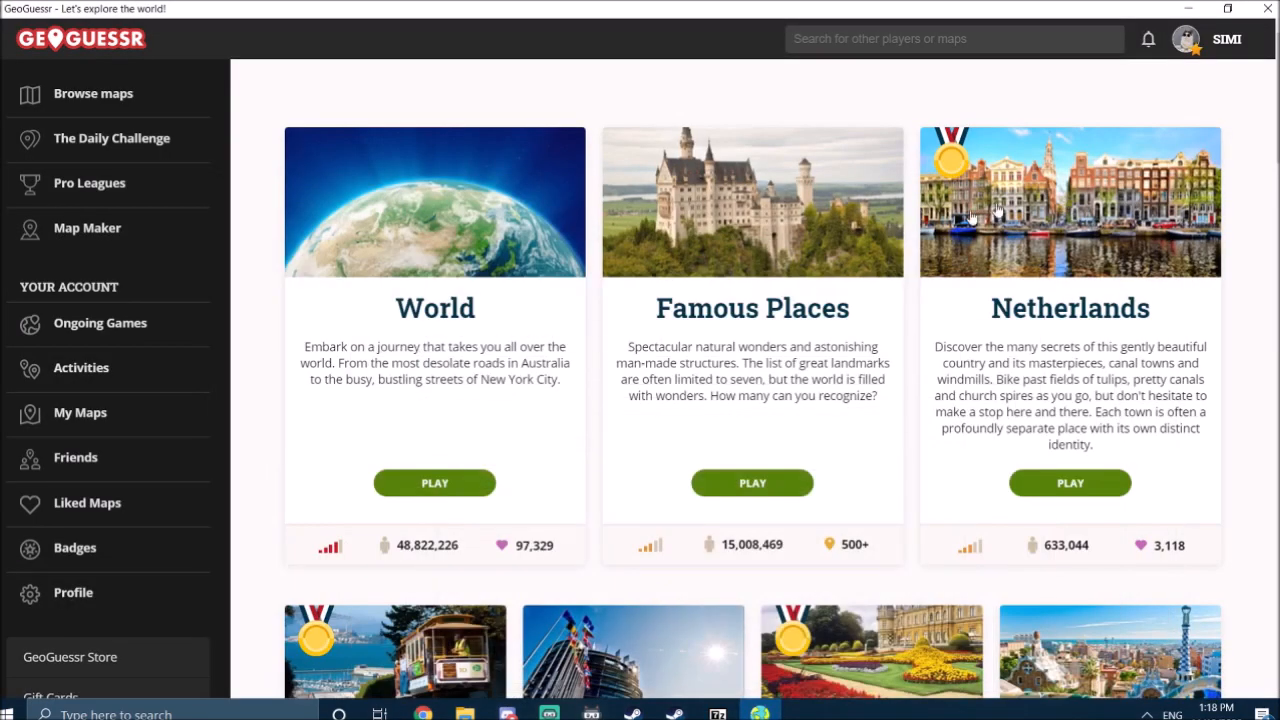
pyautogui.moveTo(332, 405)
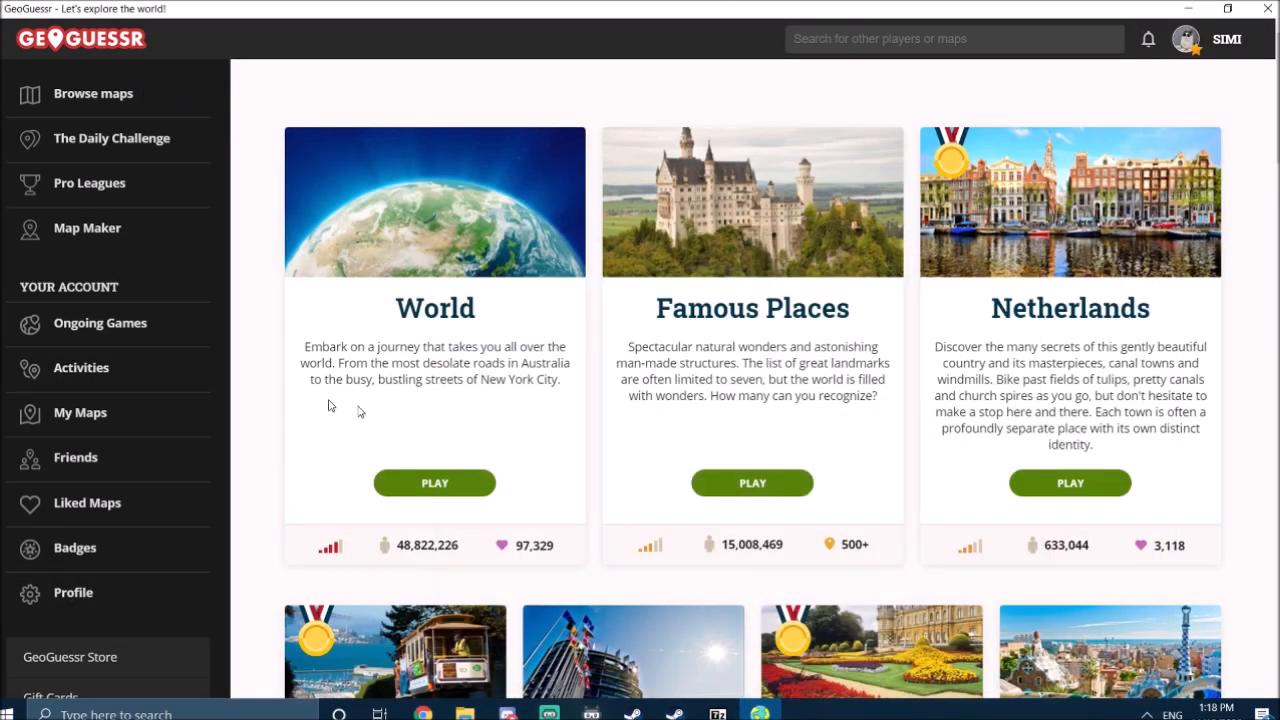
pyautogui.moveTo(562, 405)
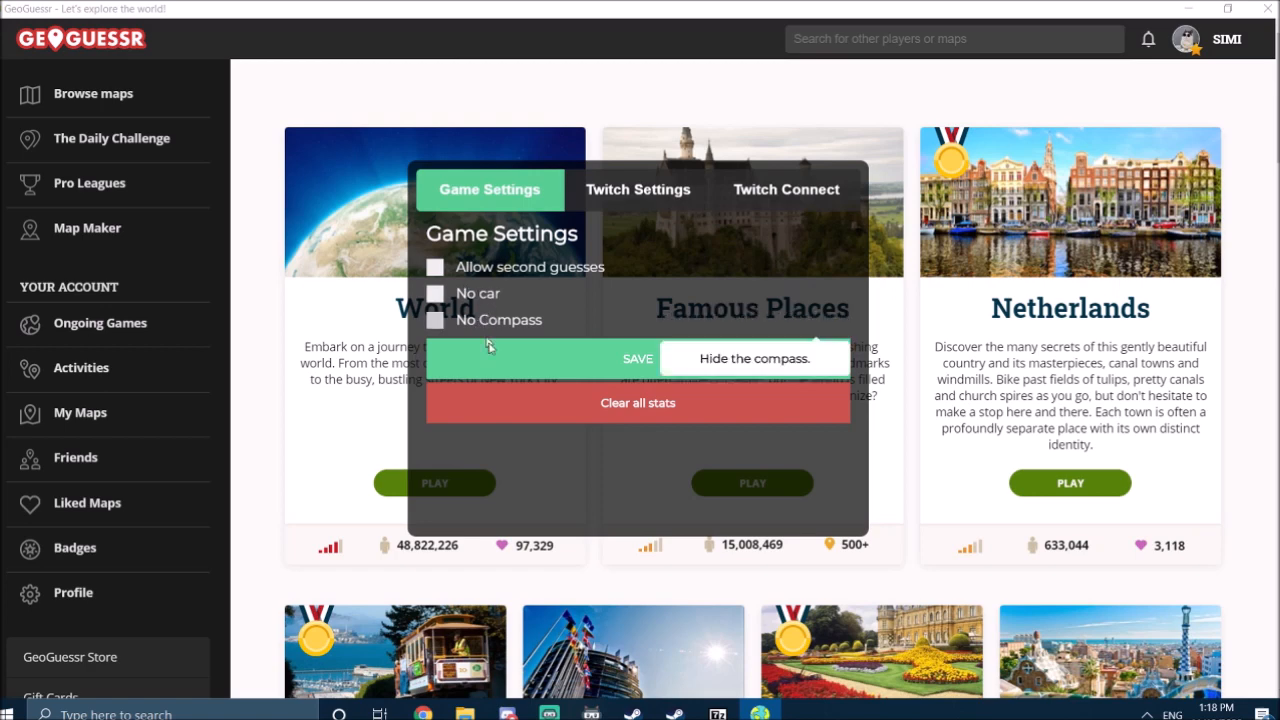
# Step: Open Chatguessr's Twitch Settings tab to see the guess, stats, clear and streak commands
pyautogui.click(637, 189)
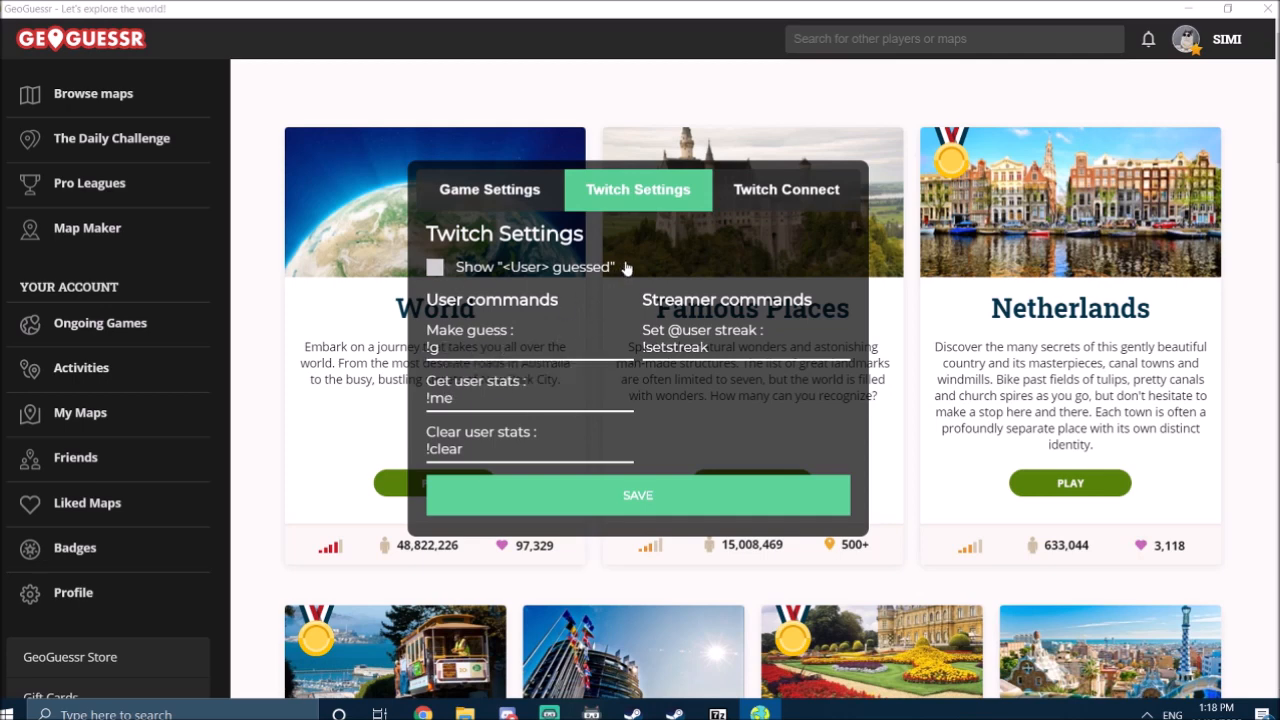
pyautogui.moveTo(578, 398)
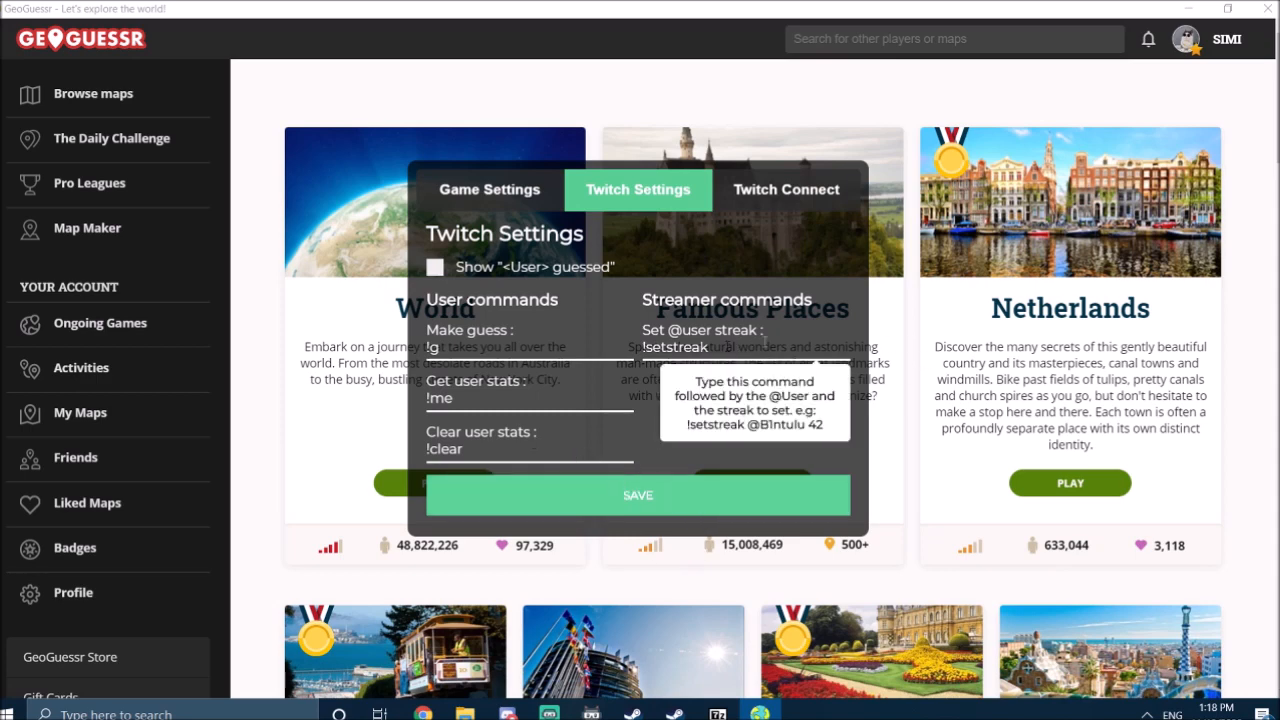
pyautogui.moveTo(783, 264)
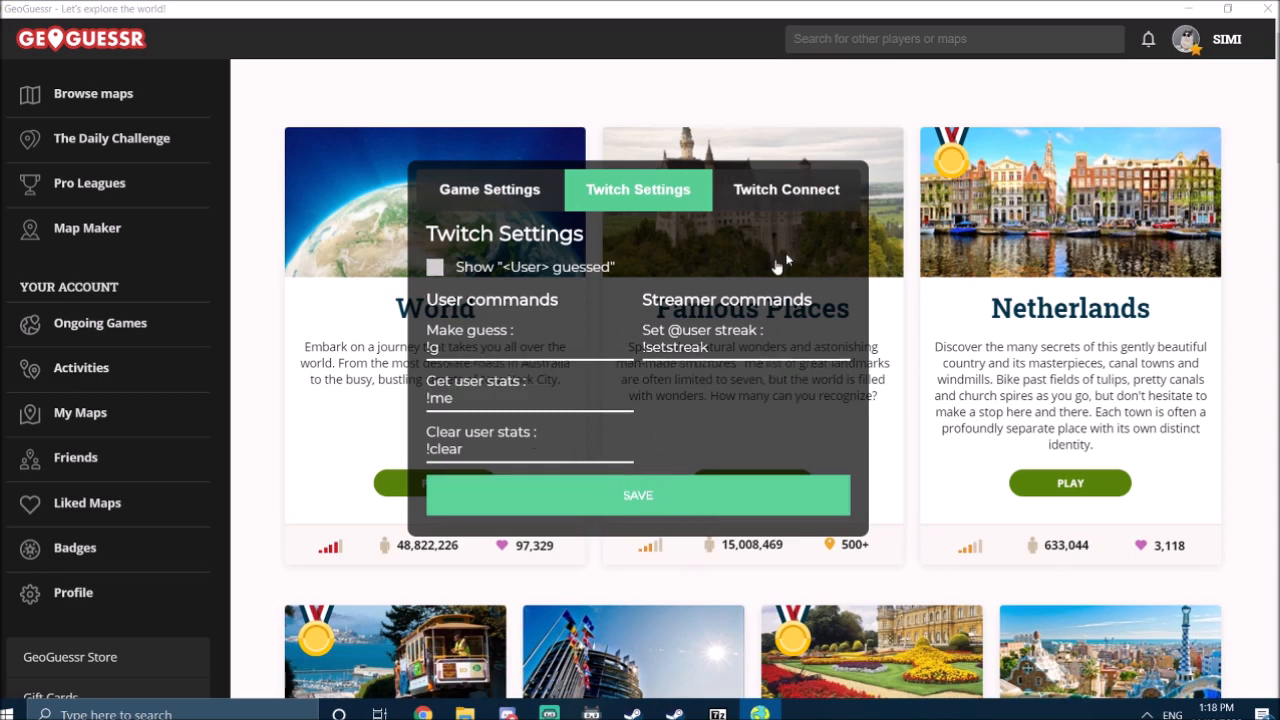
pyautogui.moveTo(786, 189)
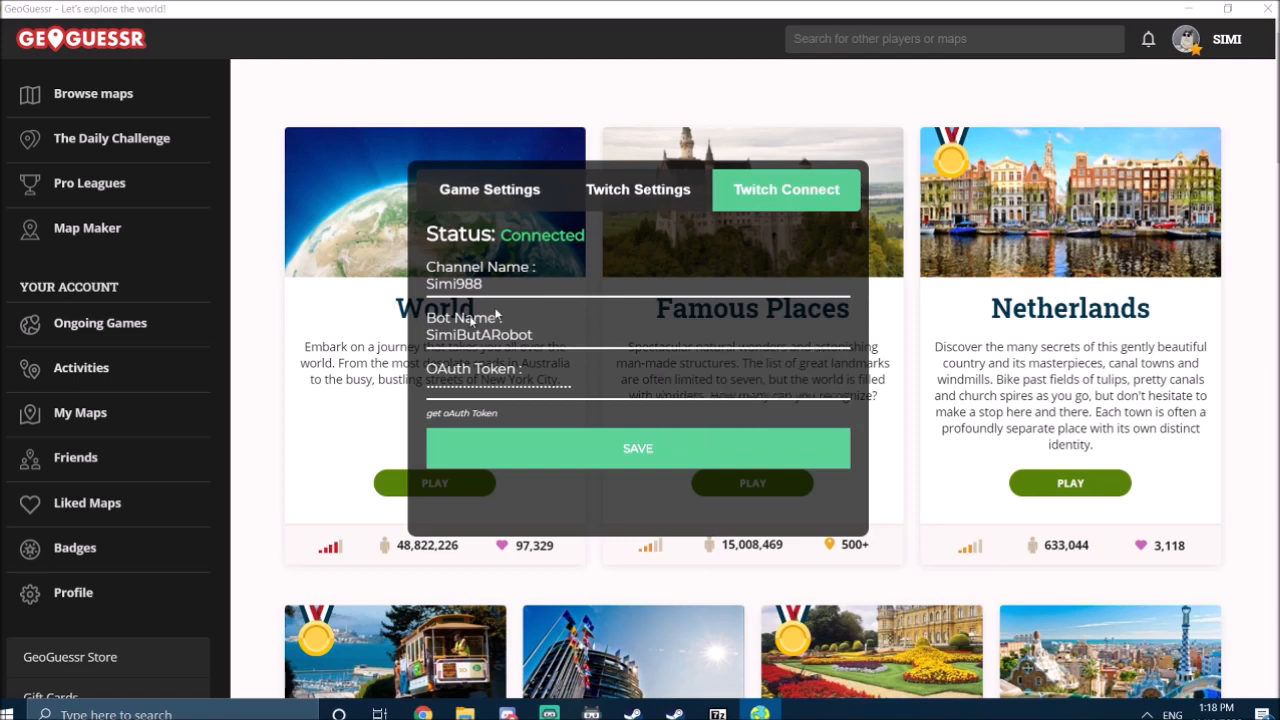
pyautogui.moveTo(895, 281)
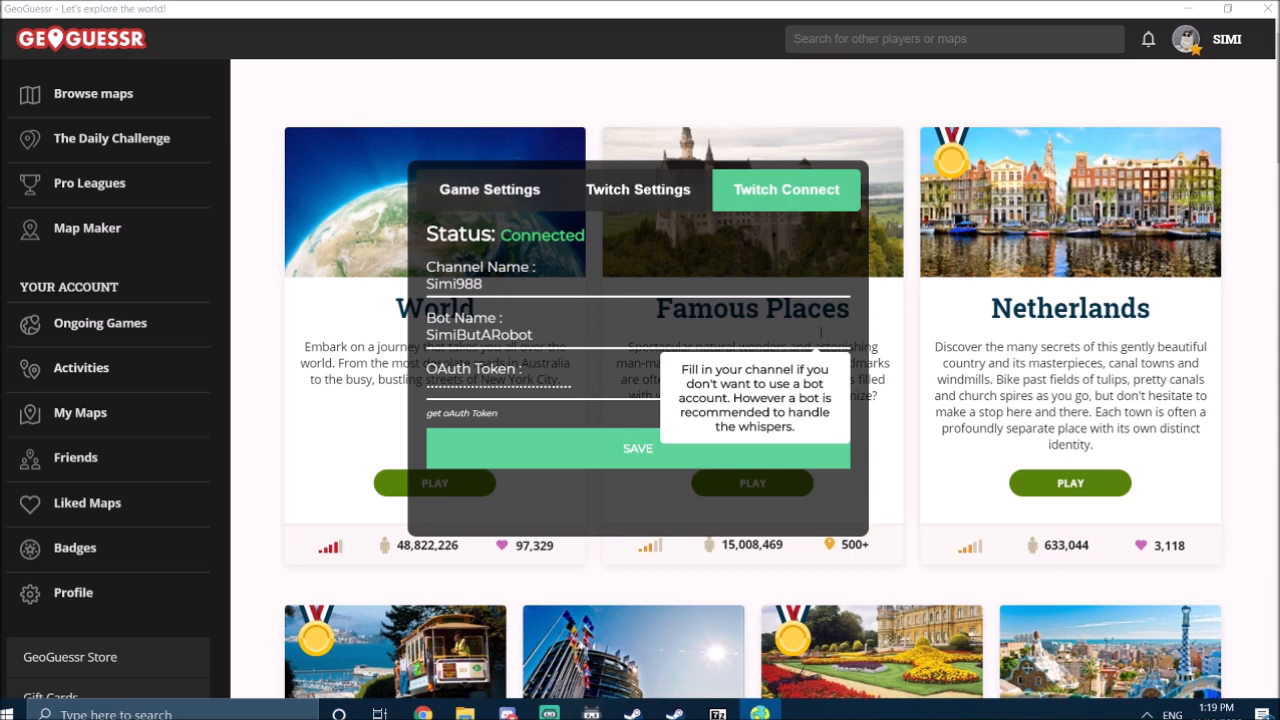
pyautogui.moveTo(445, 424)
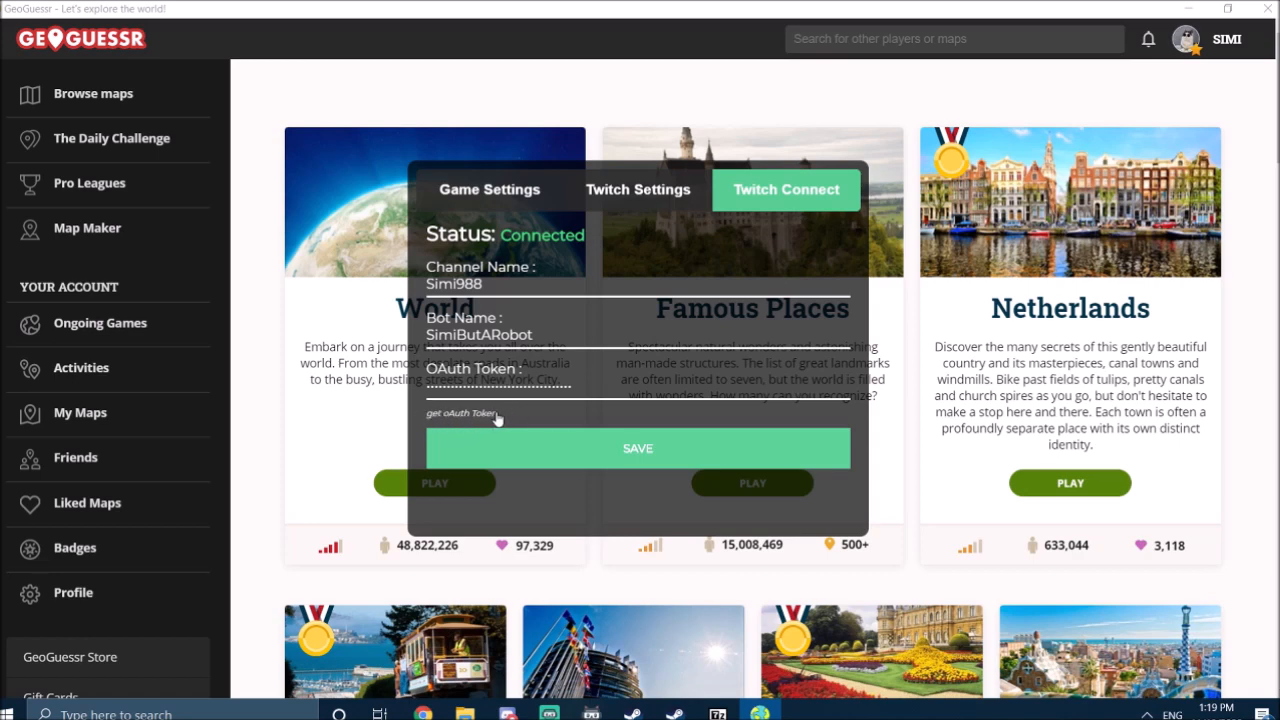
pyautogui.moveTo(458, 423)
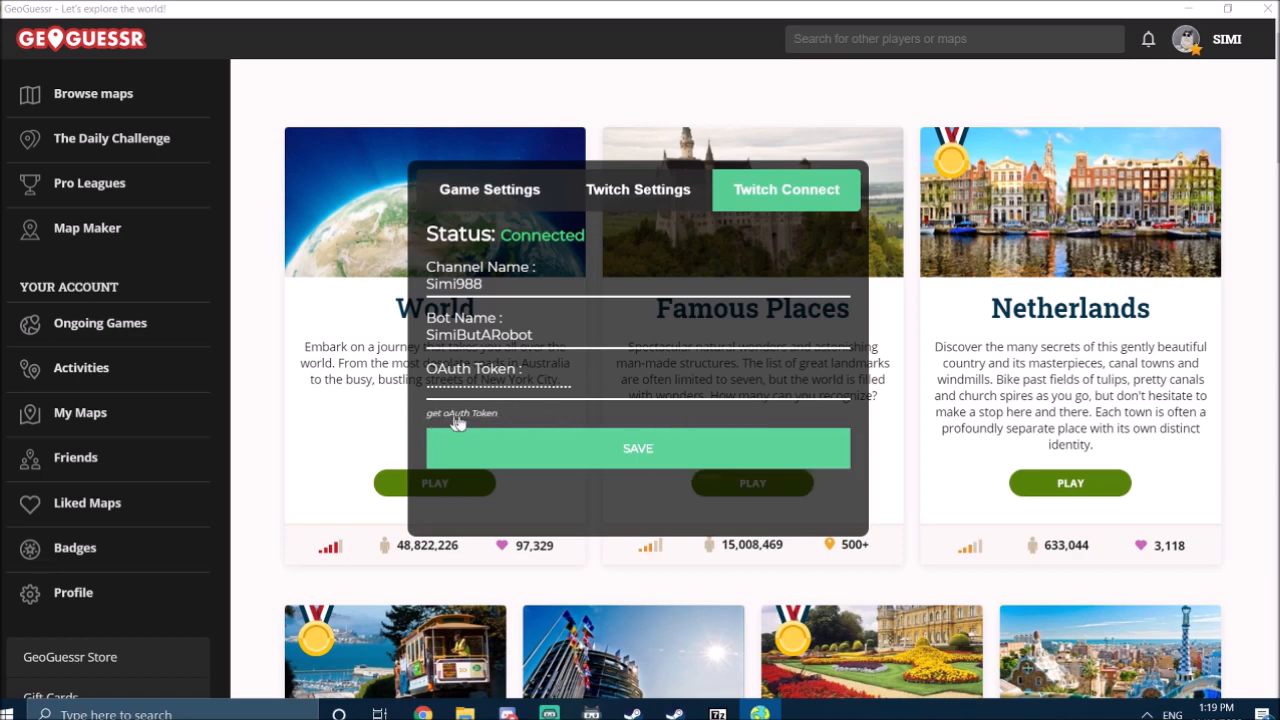
pyautogui.moveTo(570, 419)
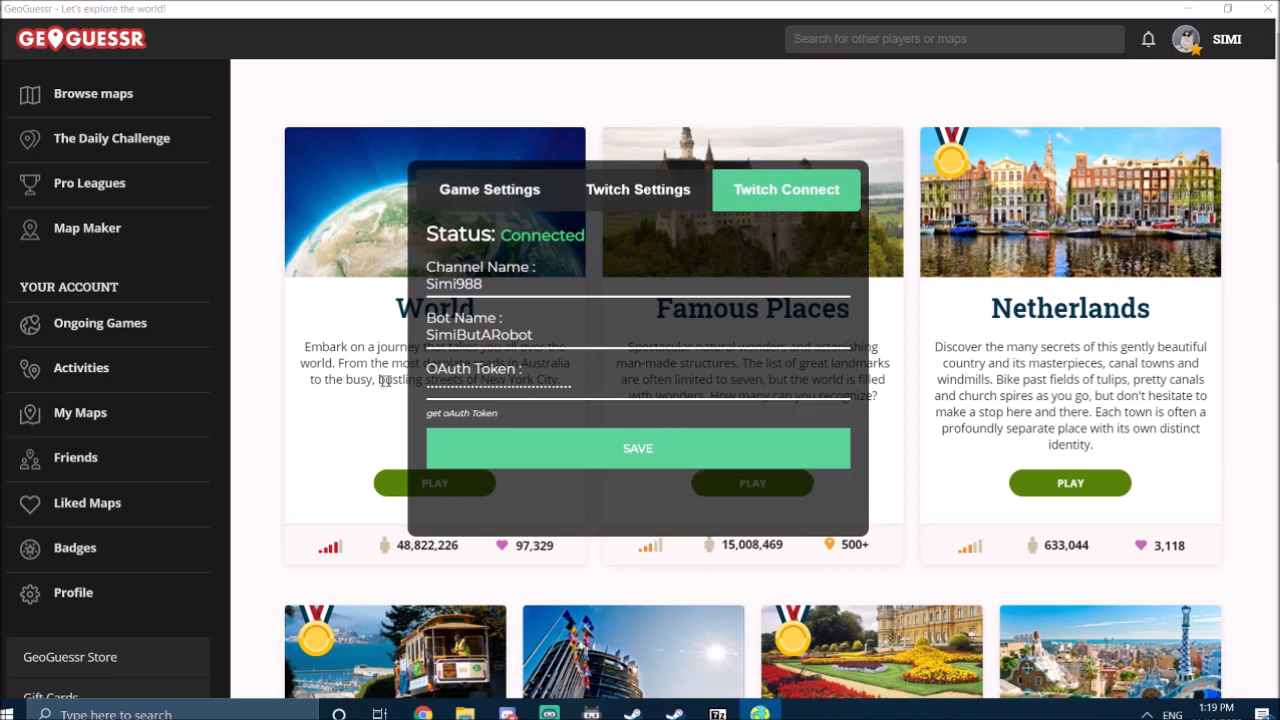
pyautogui.moveTo(462, 413)
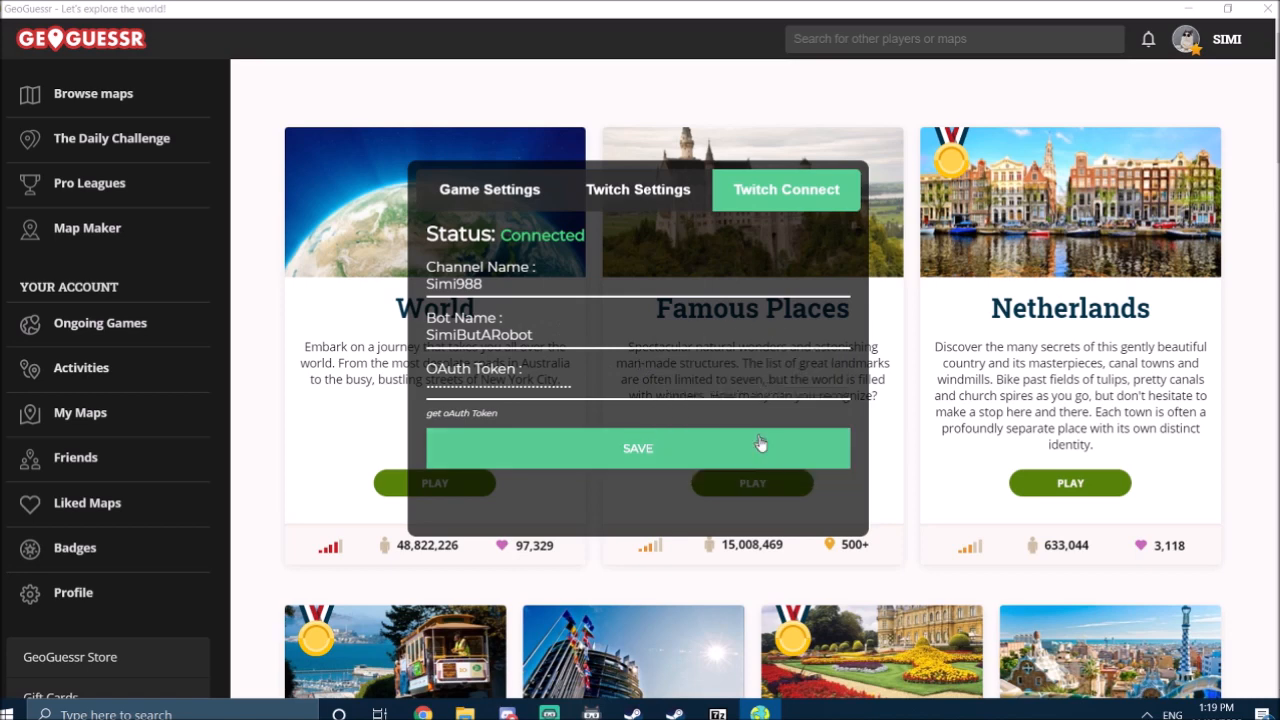
pyautogui.moveTo(612, 445)
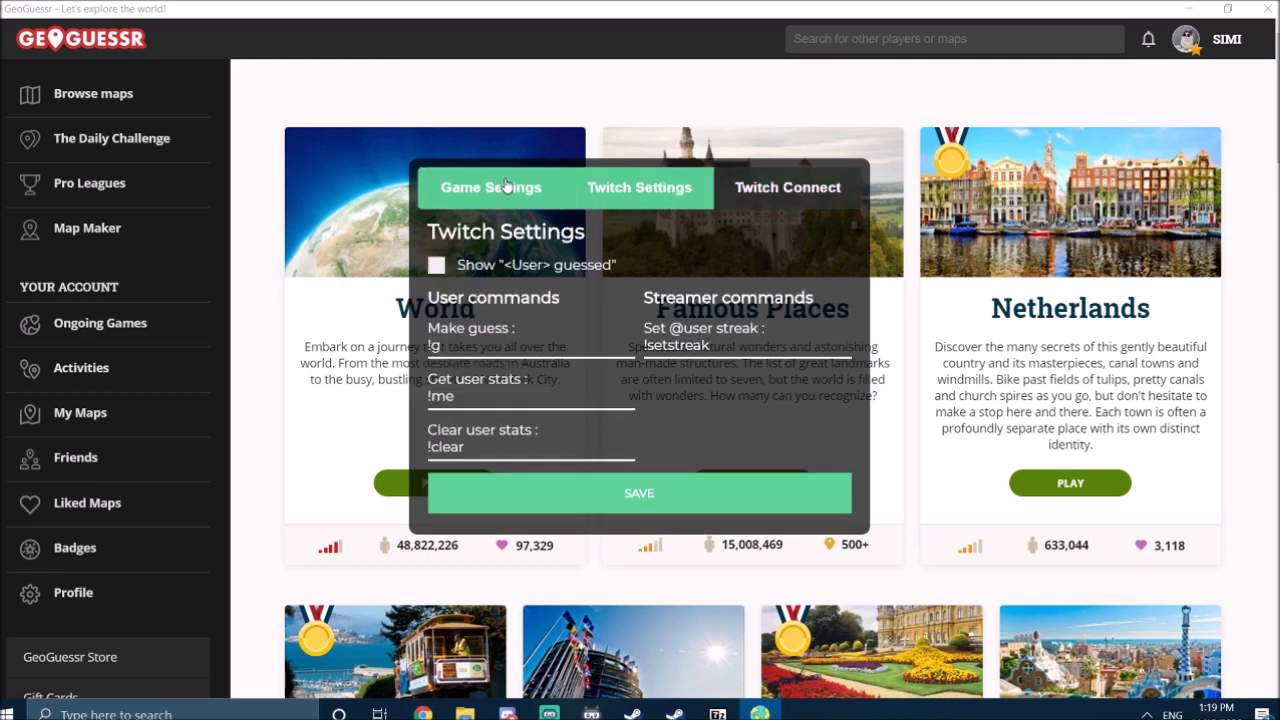
# Step: Look over Chatguessr's game options, then return to the Twitch Settings tab
pyautogui.click(491, 187)
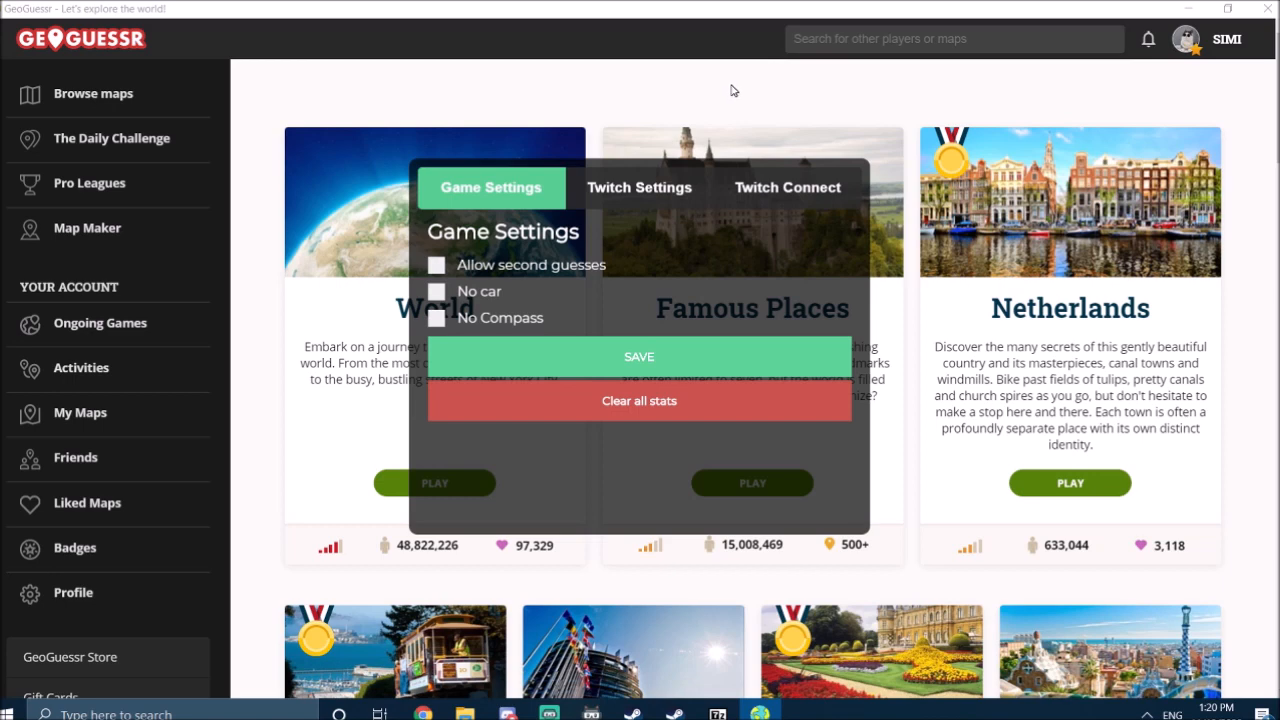
pyautogui.moveTo(750, 87)
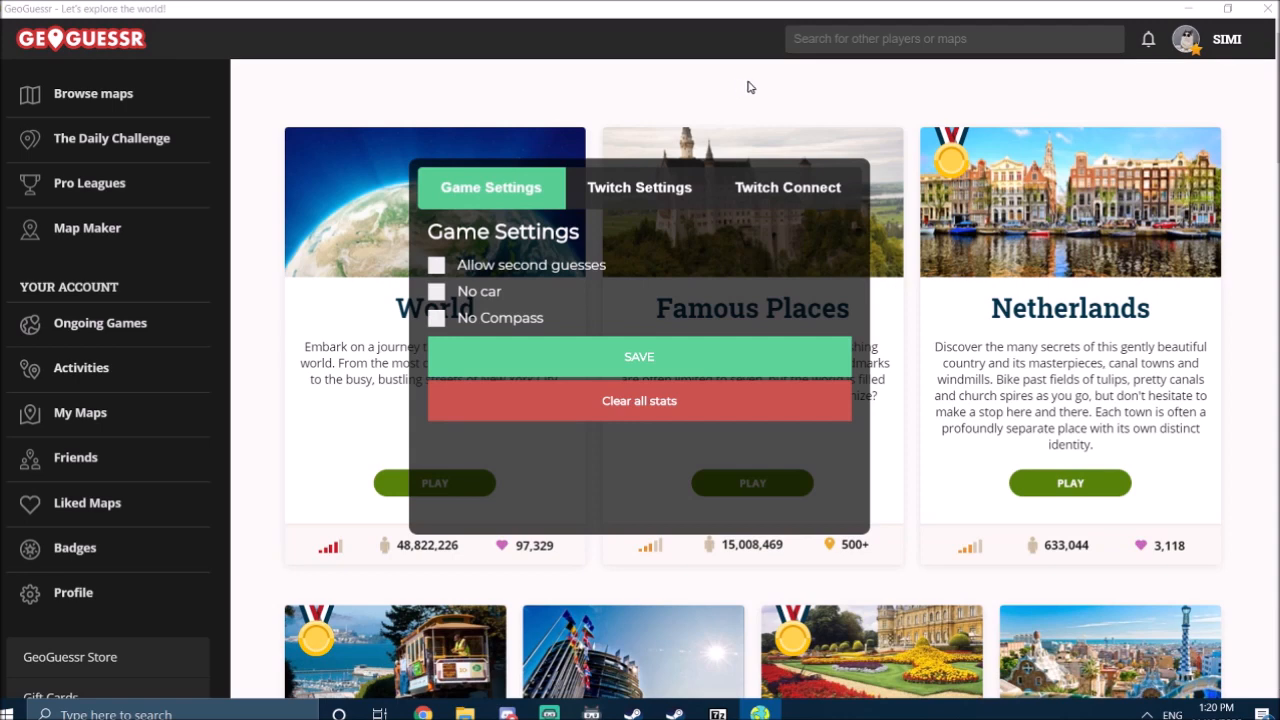
pyautogui.moveTo(738, 90)
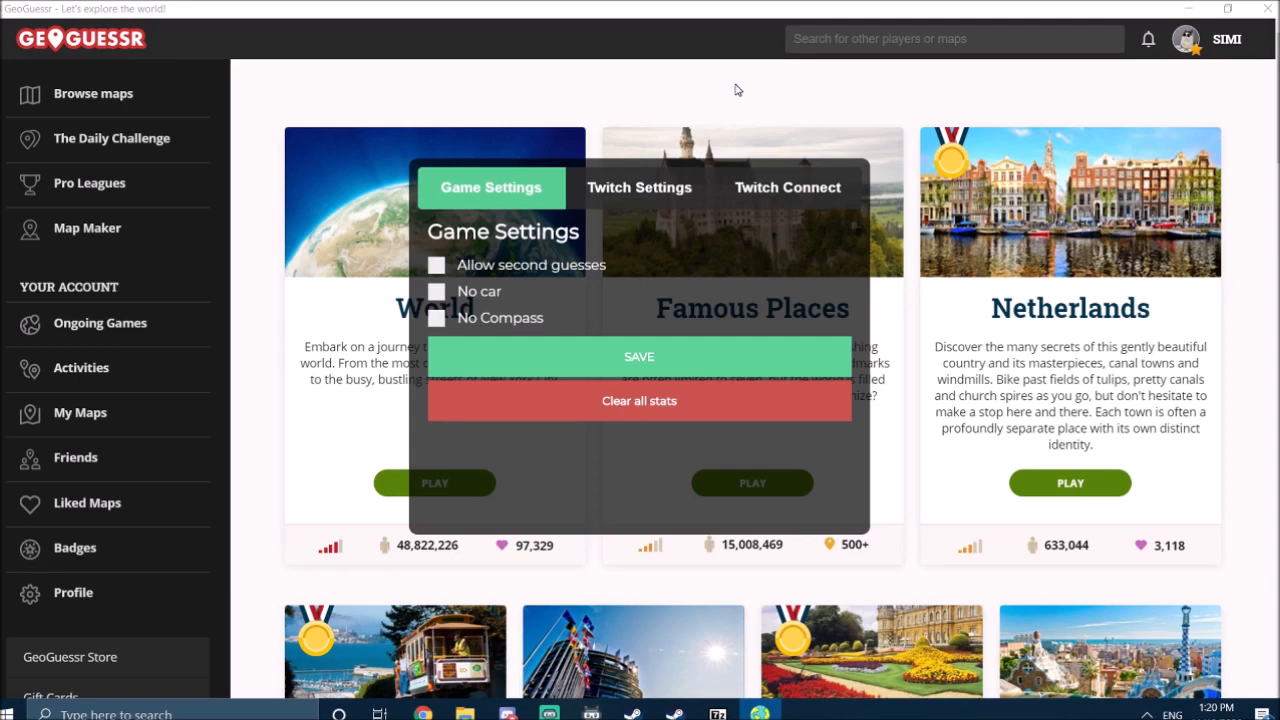
pyautogui.moveTo(715, 96)
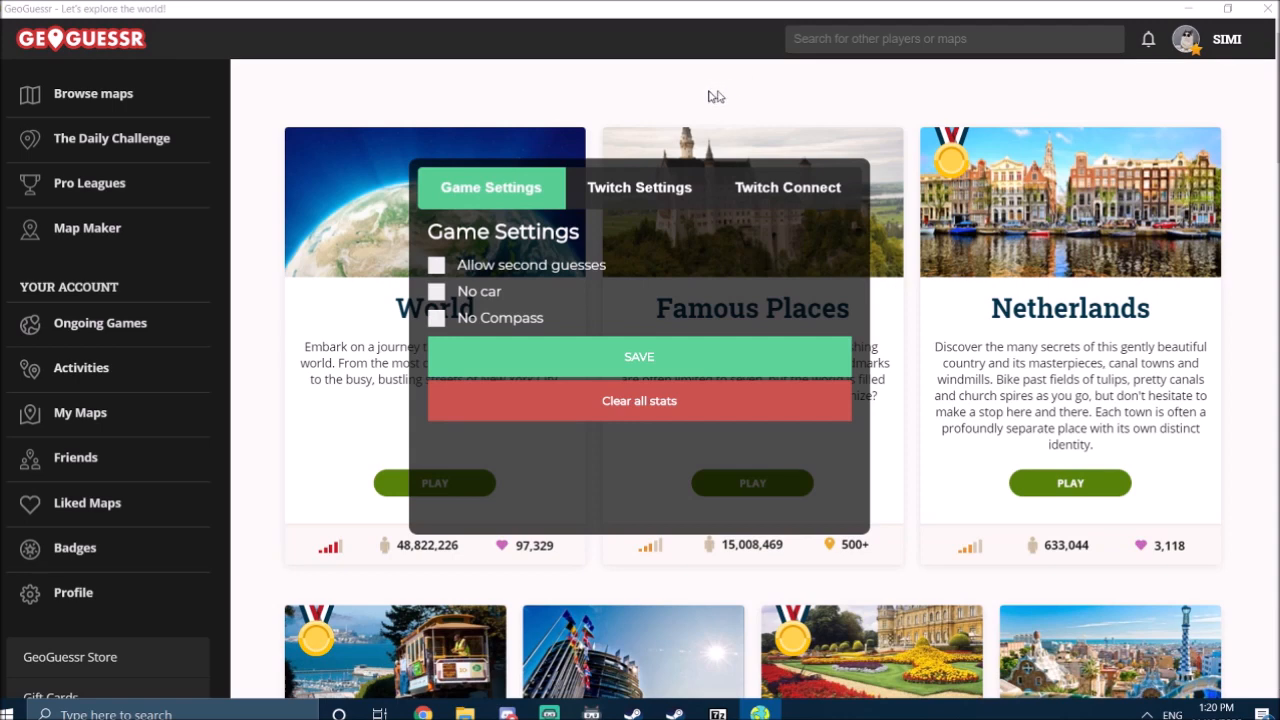
pyautogui.moveTo(558, 202)
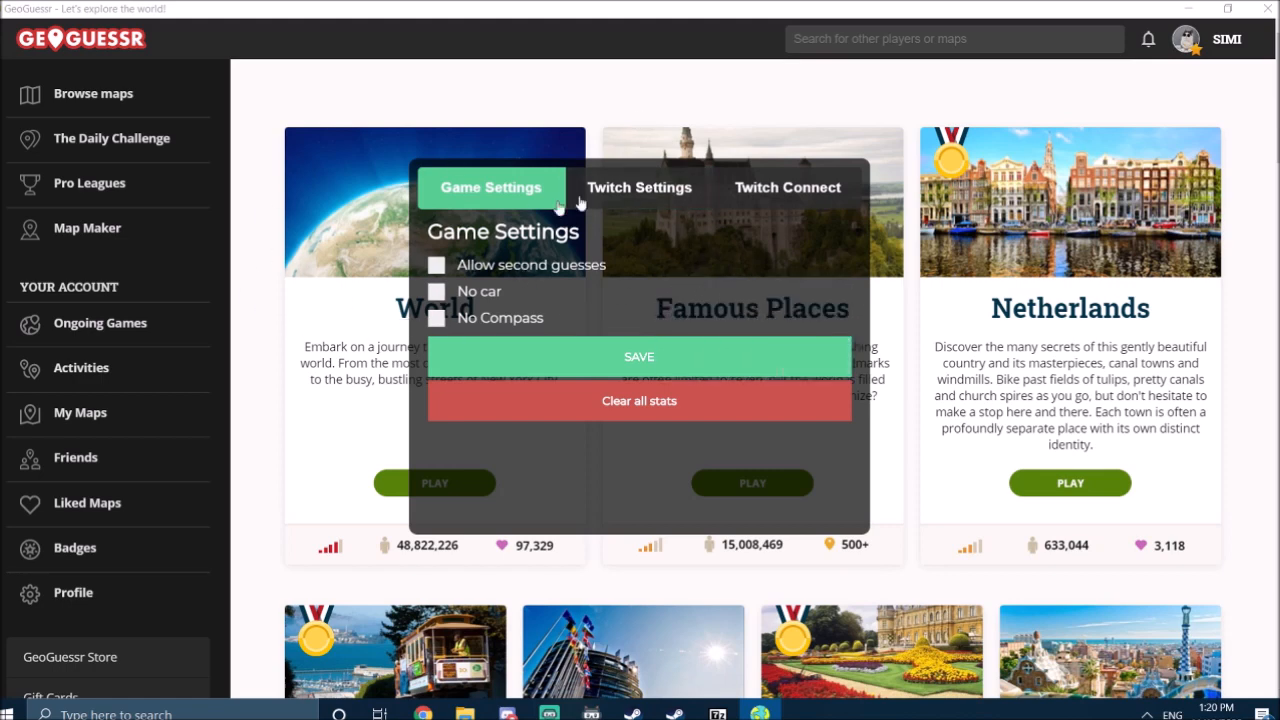
pyautogui.click(639, 187)
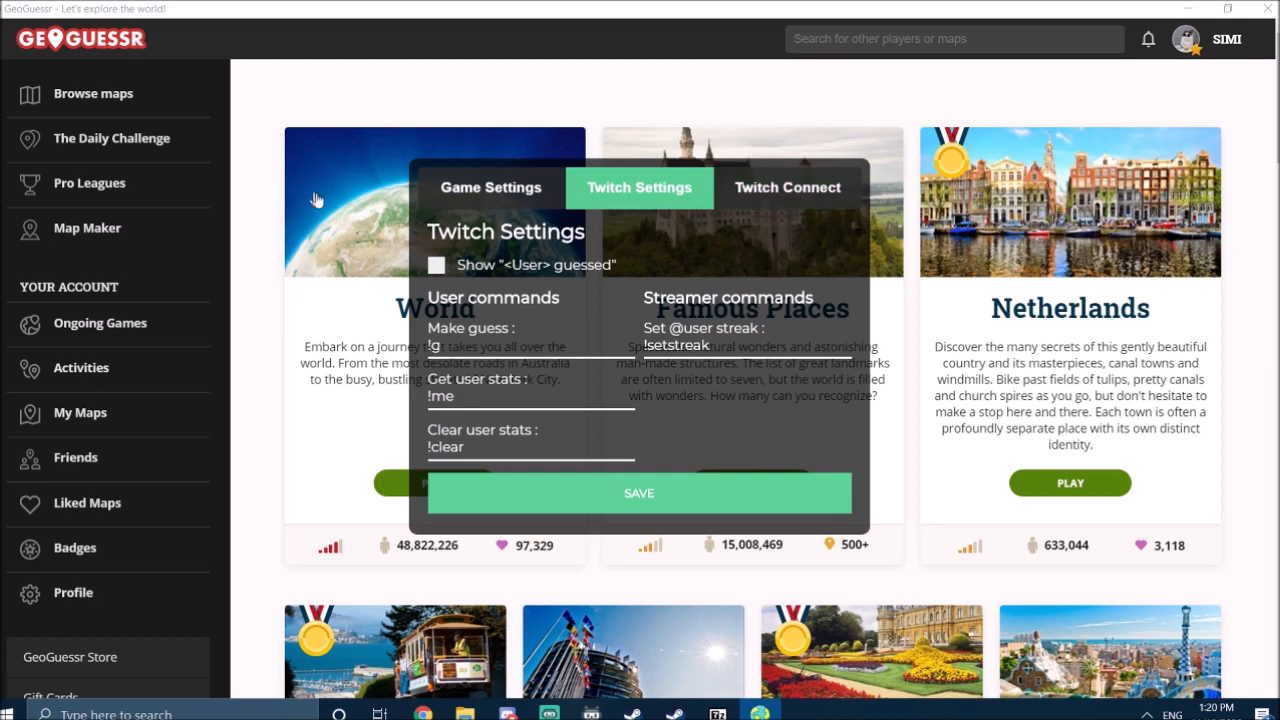
pyautogui.moveTo(660, 580)
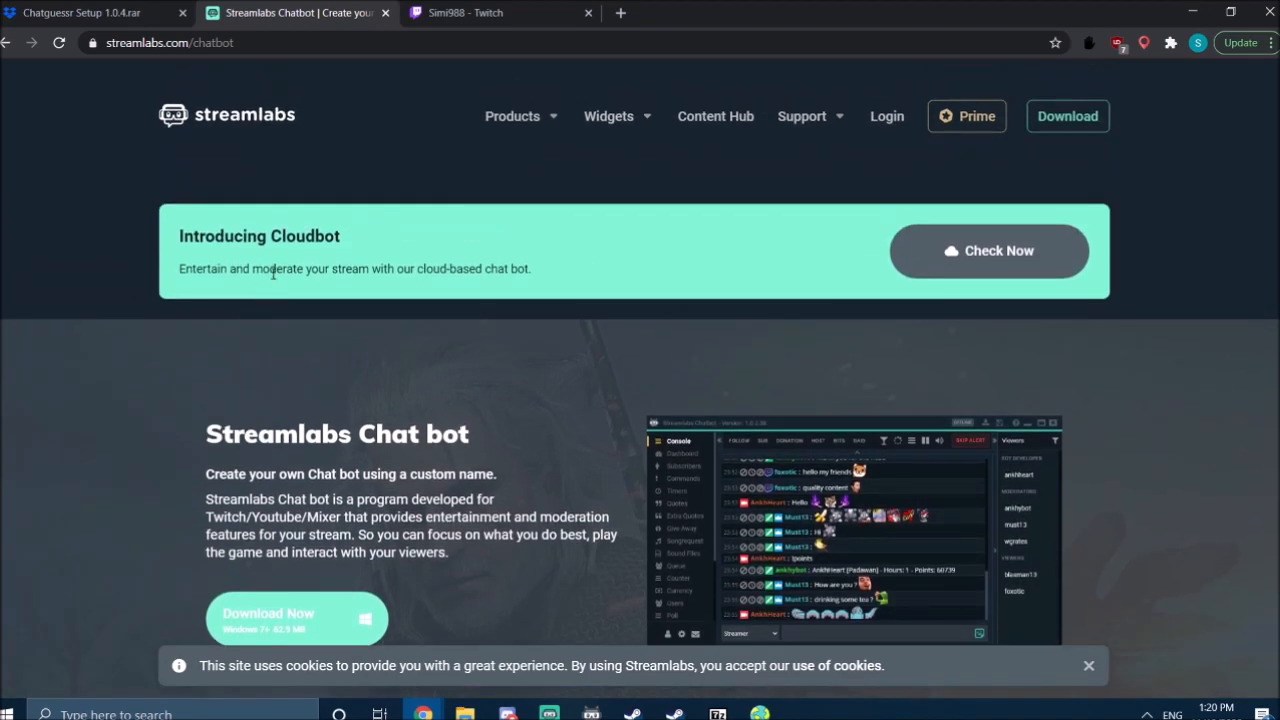
pyautogui.scroll(-3)
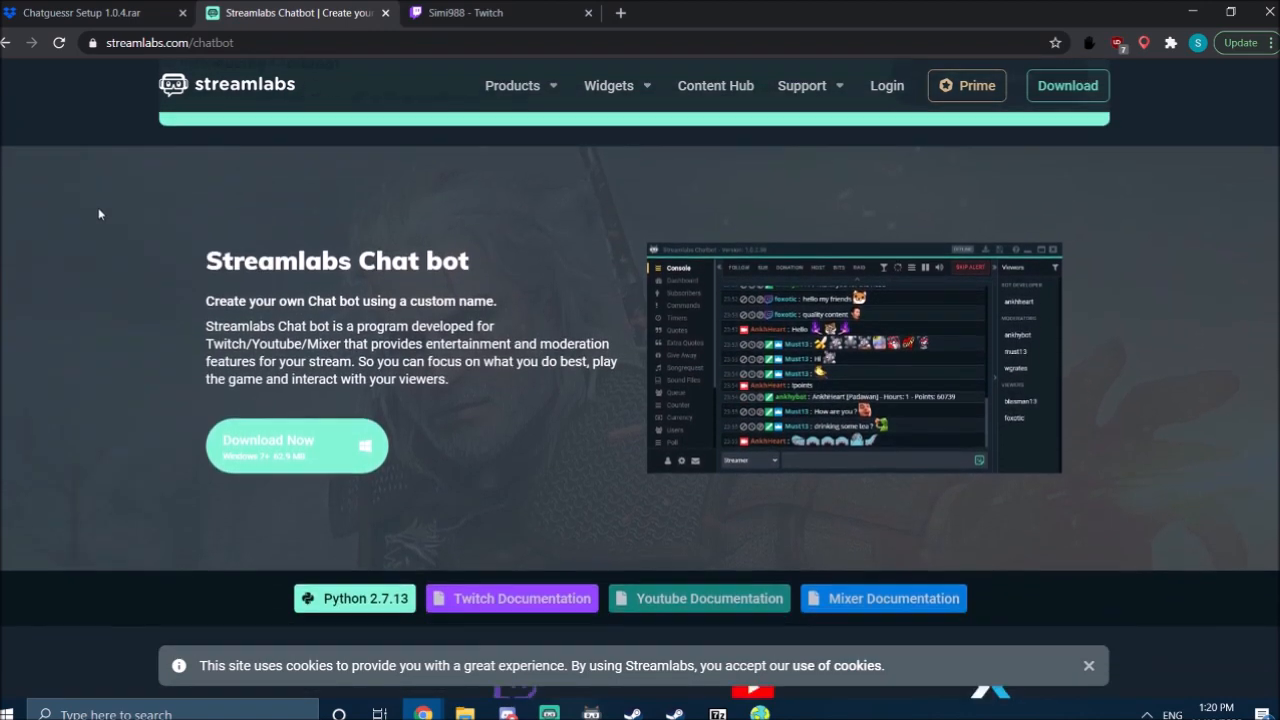
pyautogui.scroll(-3)
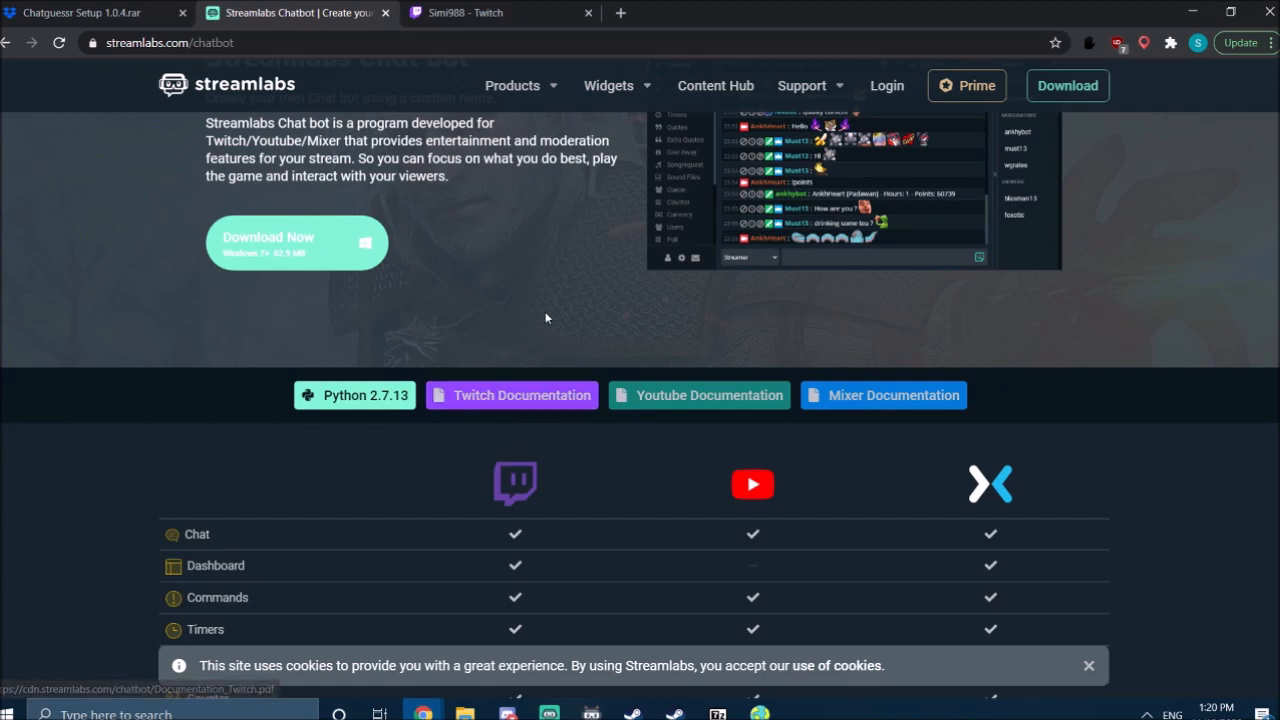
pyautogui.scroll(-3)
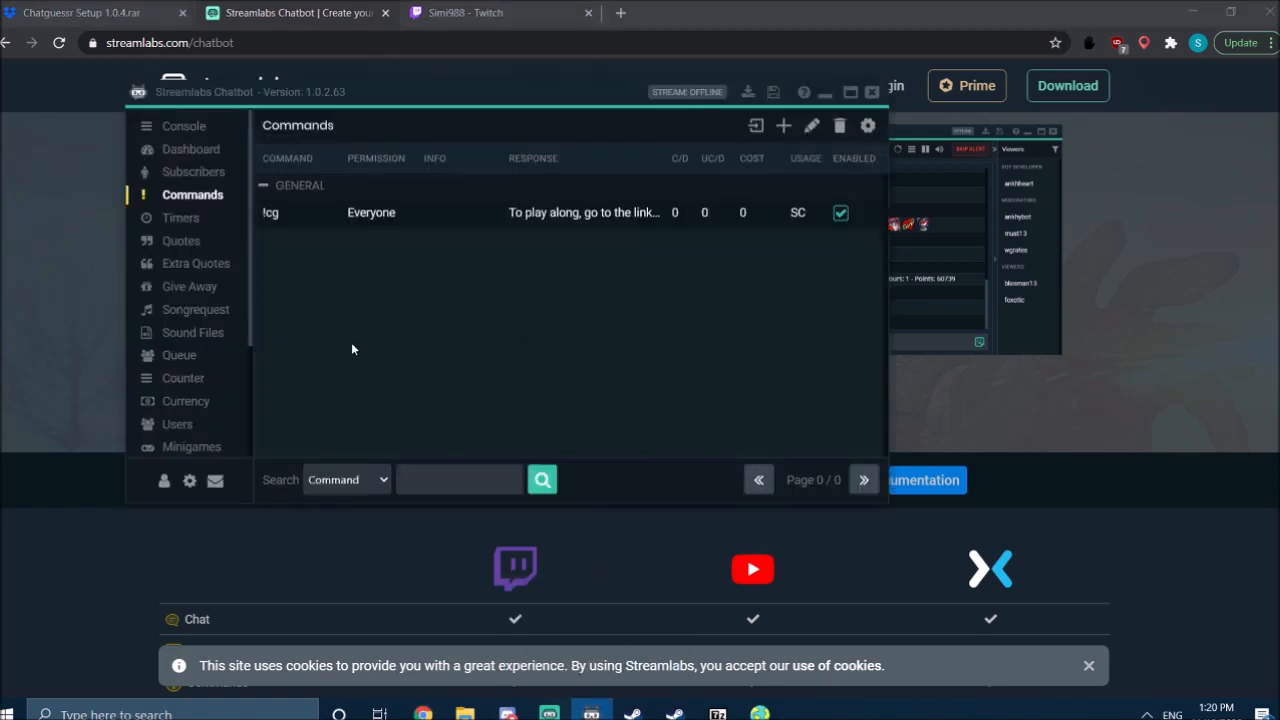
pyautogui.moveTo(163, 481)
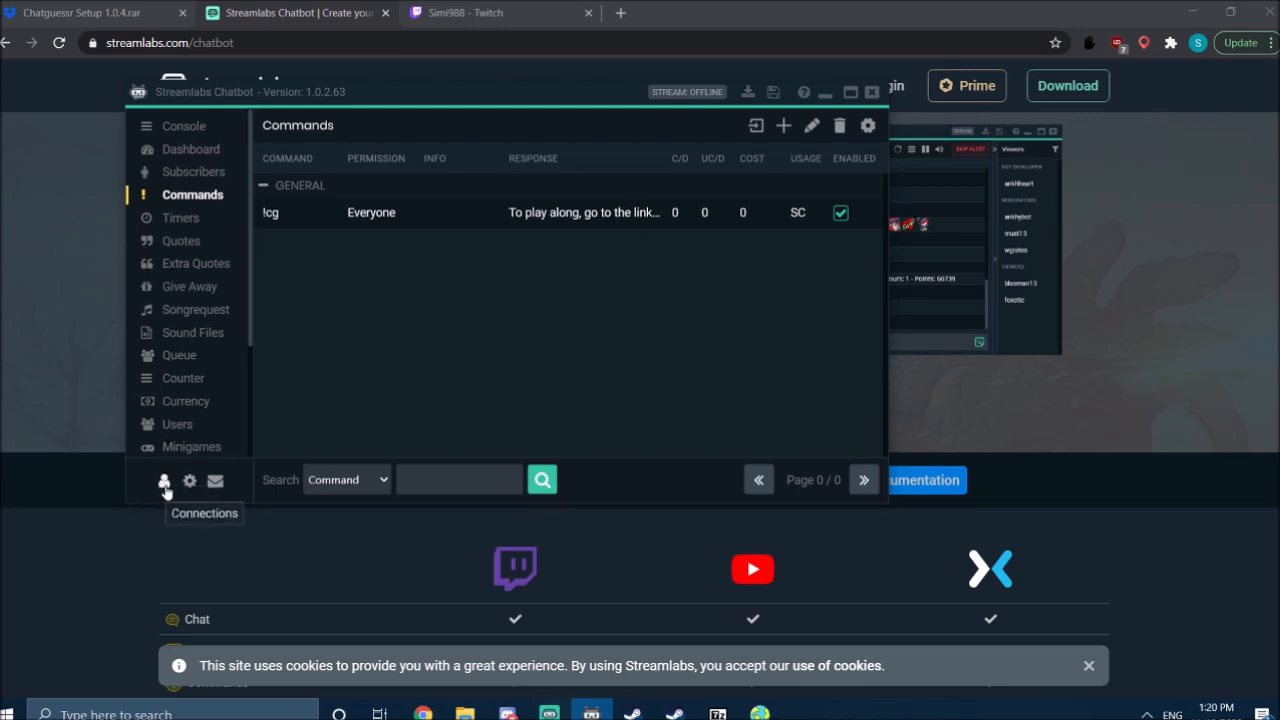
# Step: Open the Connections window from Streamlabs Chatbot's Commands page
pyautogui.click(164, 481)
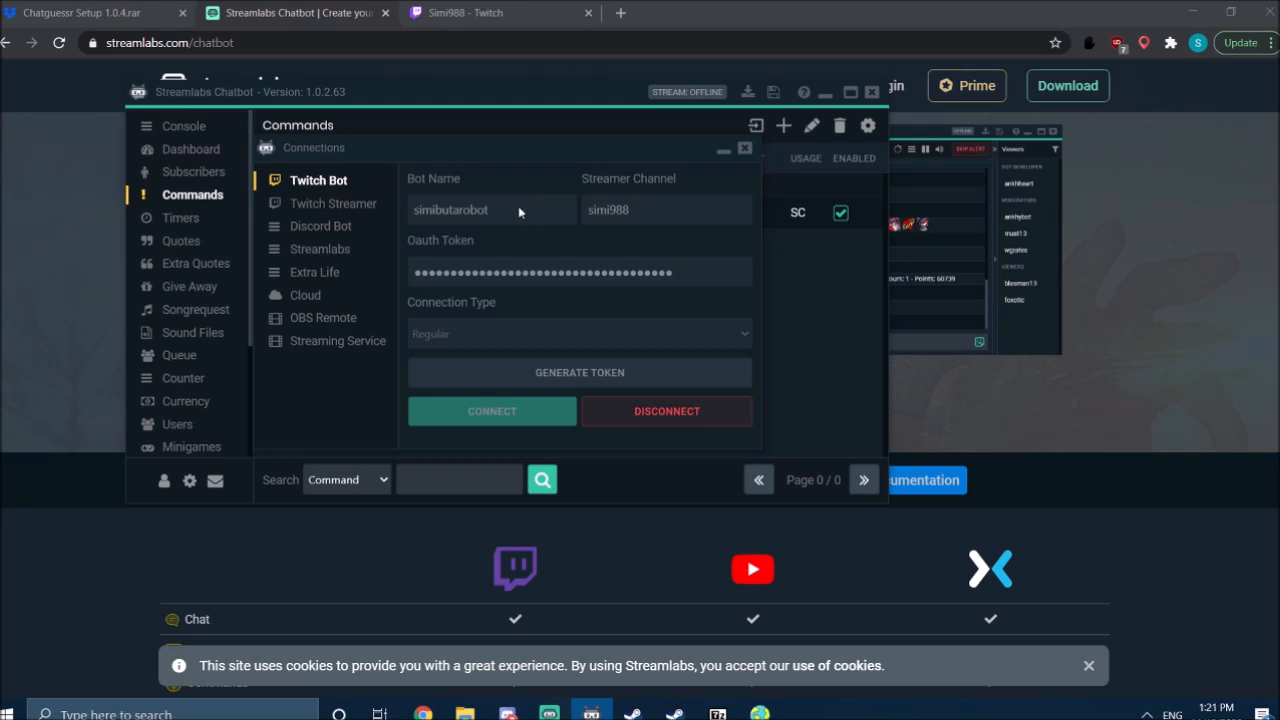
pyautogui.moveTo(517, 212)
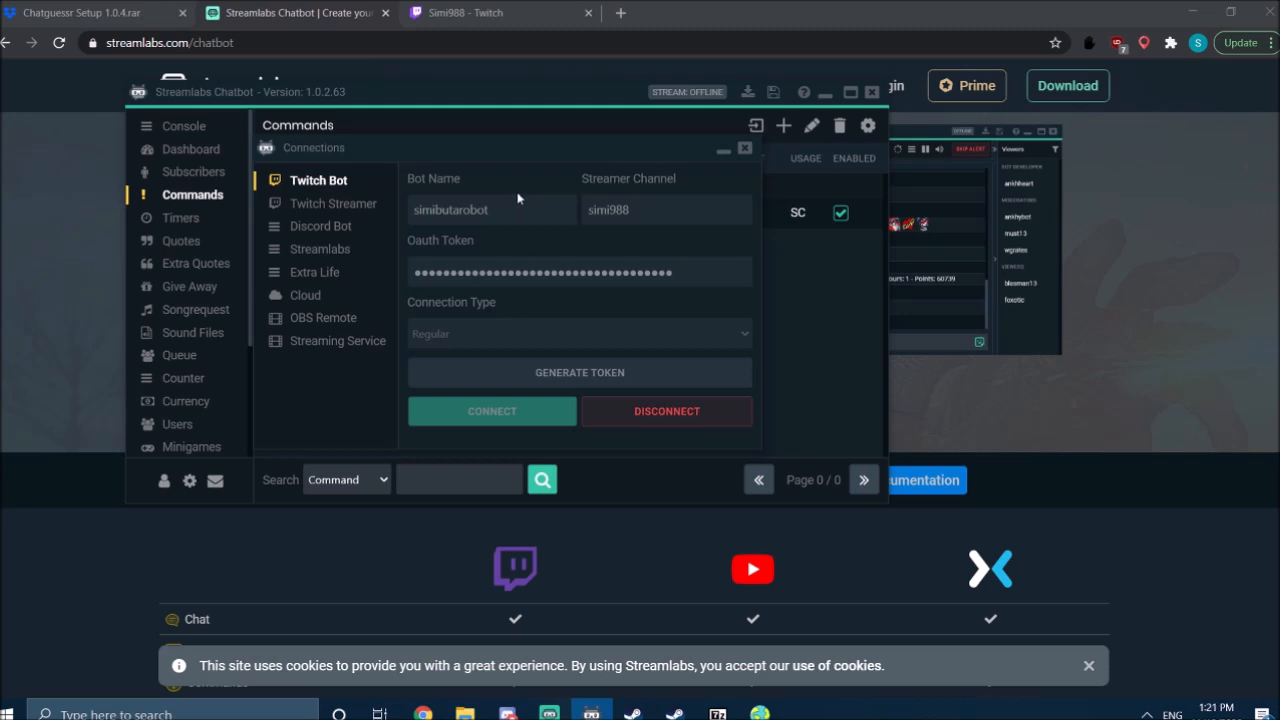
pyautogui.moveTo(514, 210)
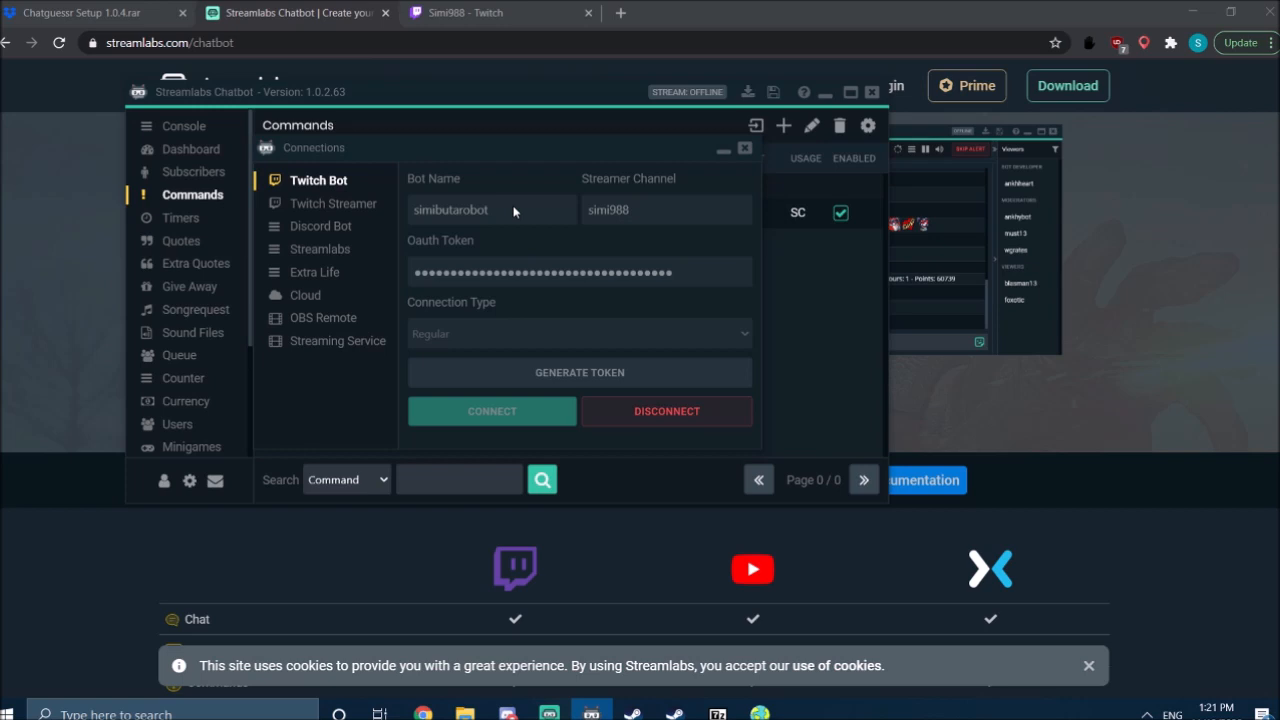
pyautogui.moveTo(522, 223)
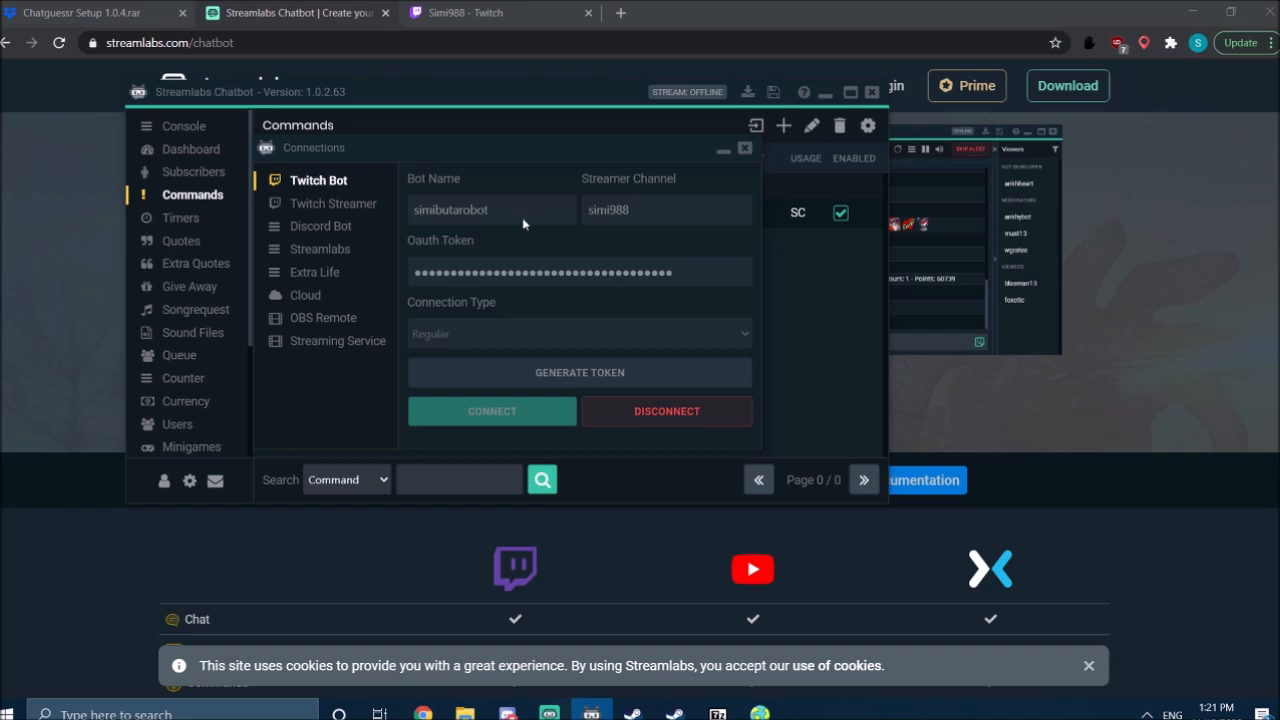
pyautogui.moveTo(536, 208)
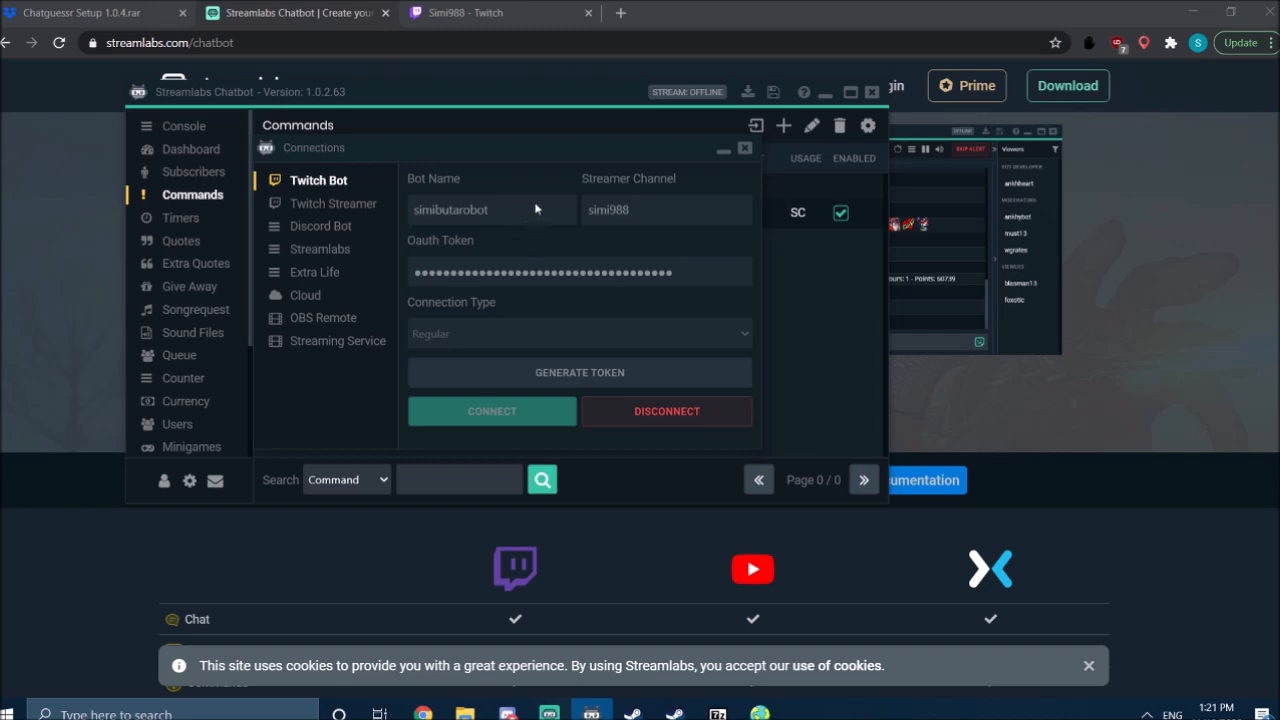
pyautogui.moveTo(603, 335)
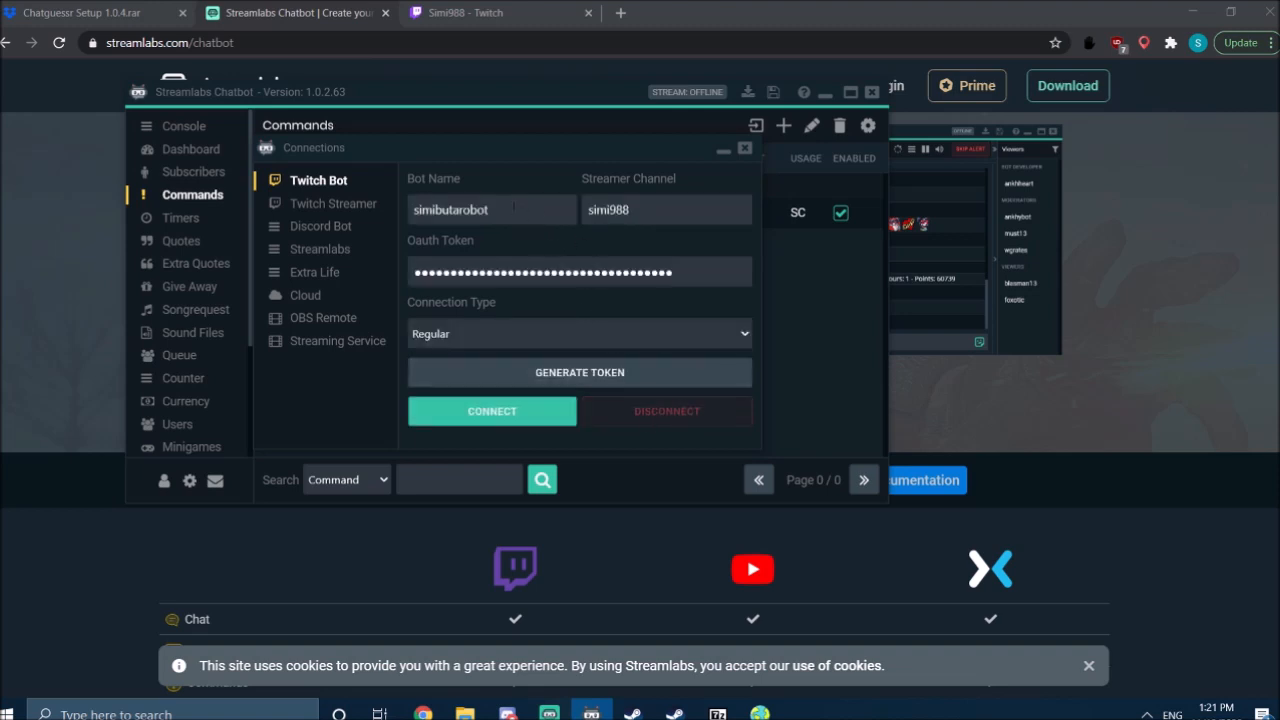
pyautogui.moveTo(740, 190)
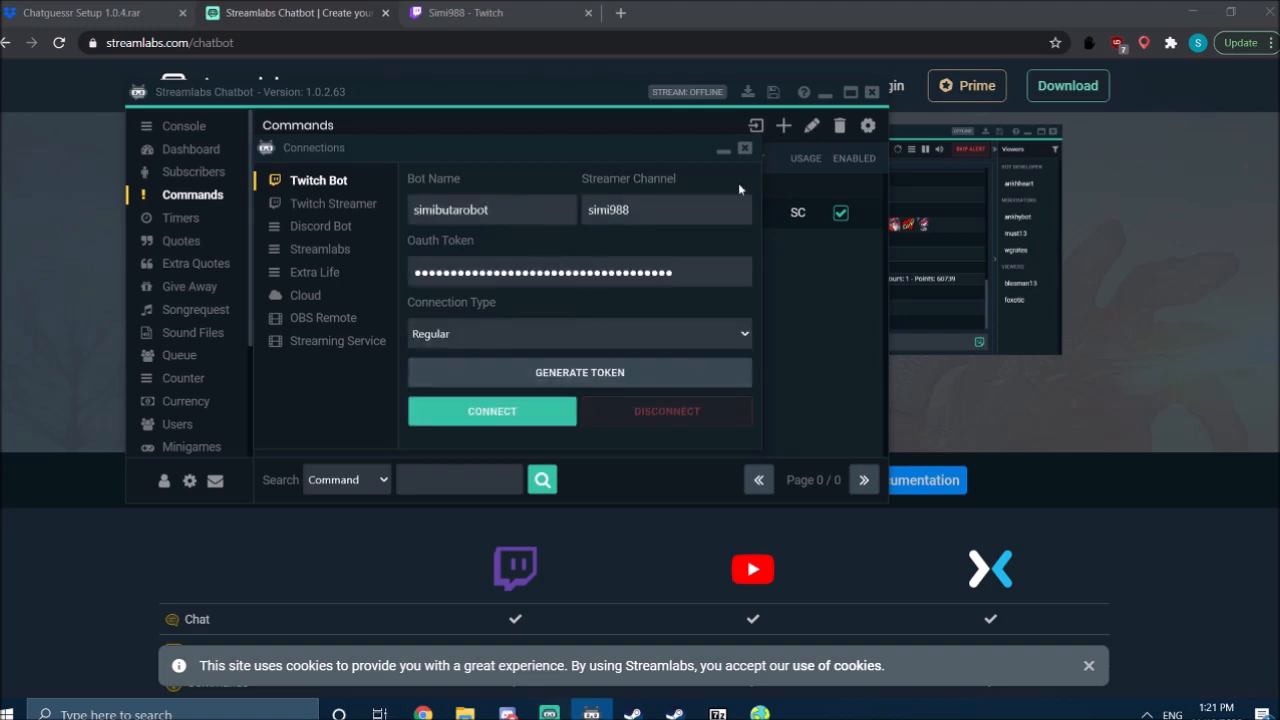
# Step: Enter the Twitch Bot account's OAuth token and connect the bot account
pyautogui.click(665, 210)
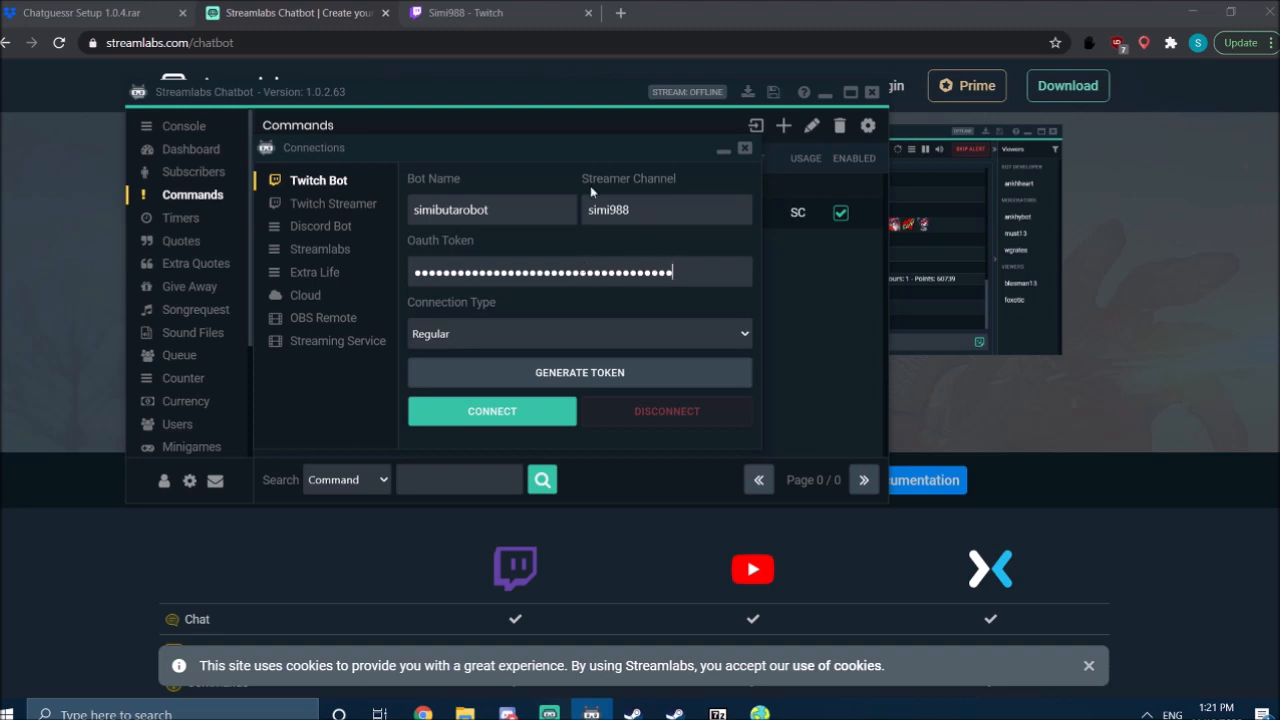
pyautogui.moveTo(639, 324)
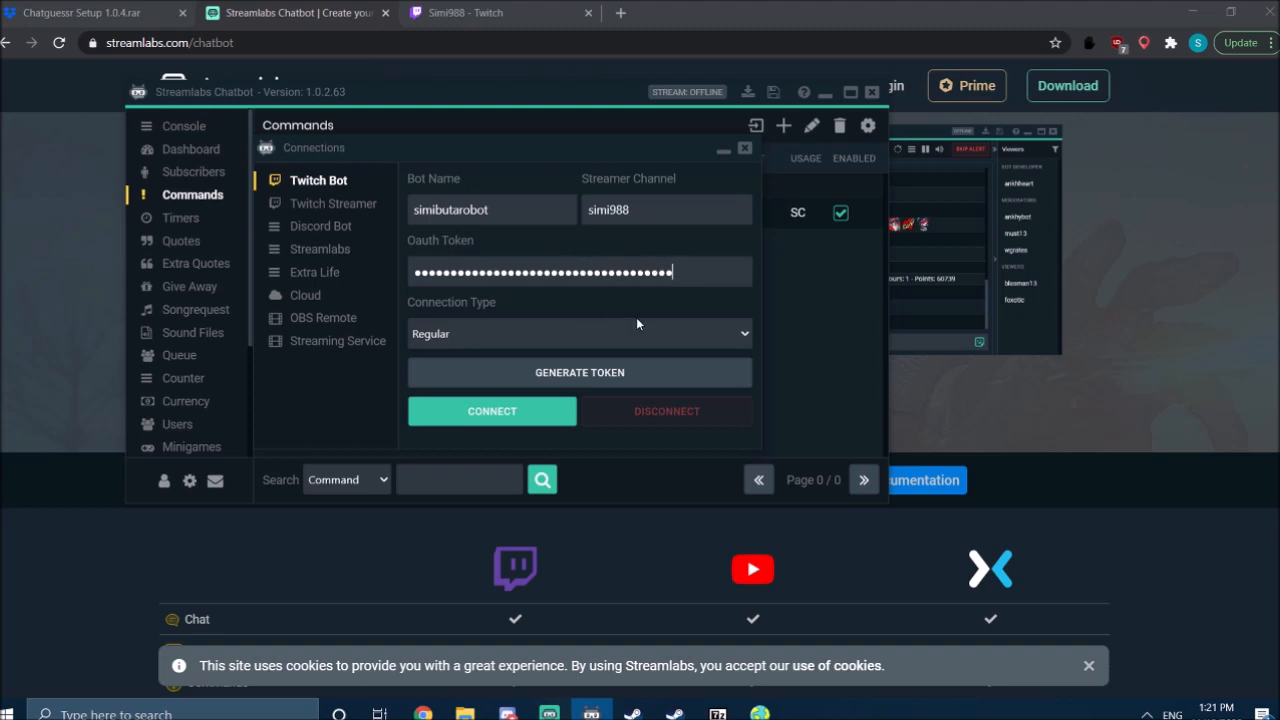
pyautogui.moveTo(497, 238)
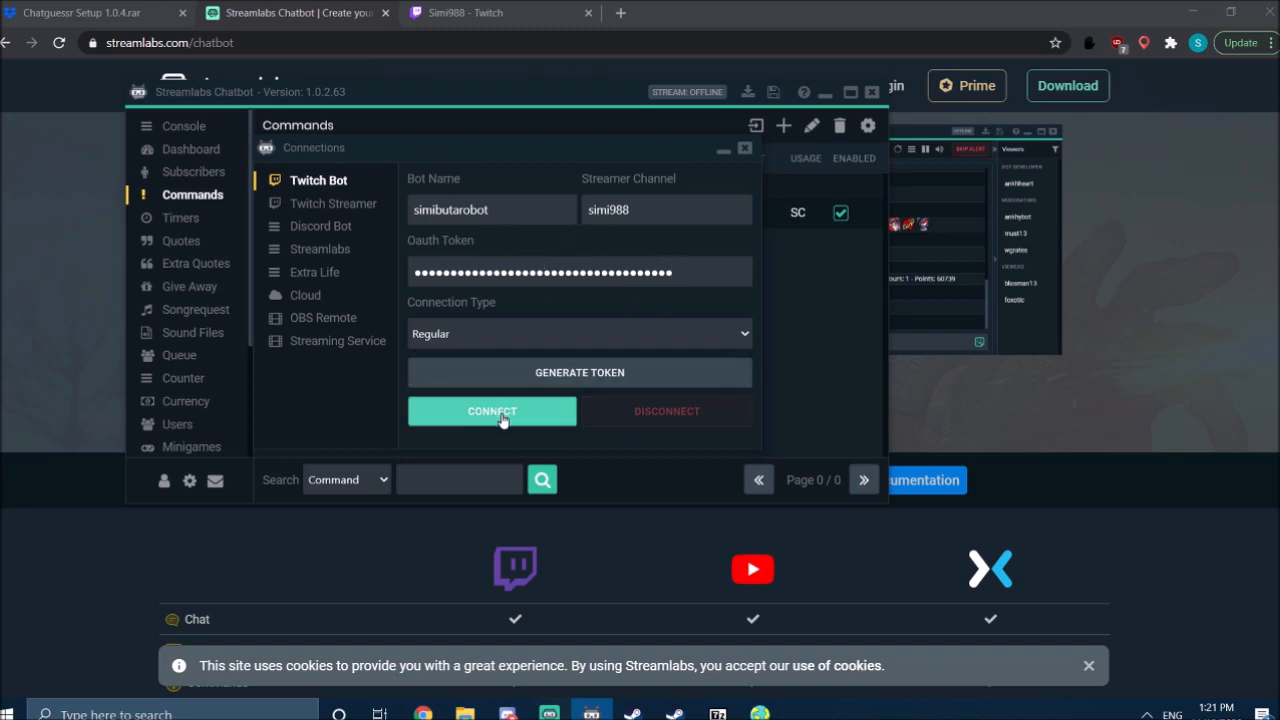
pyautogui.moveTo(522, 433)
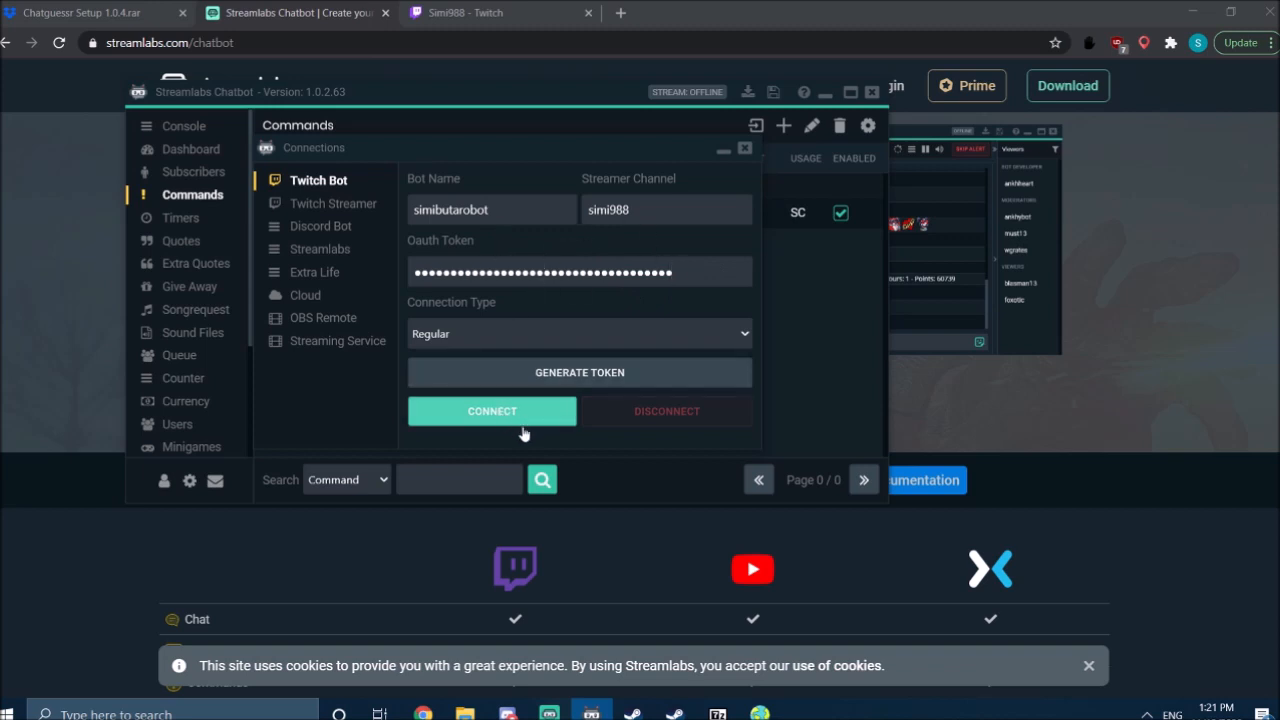
pyautogui.click(491, 411)
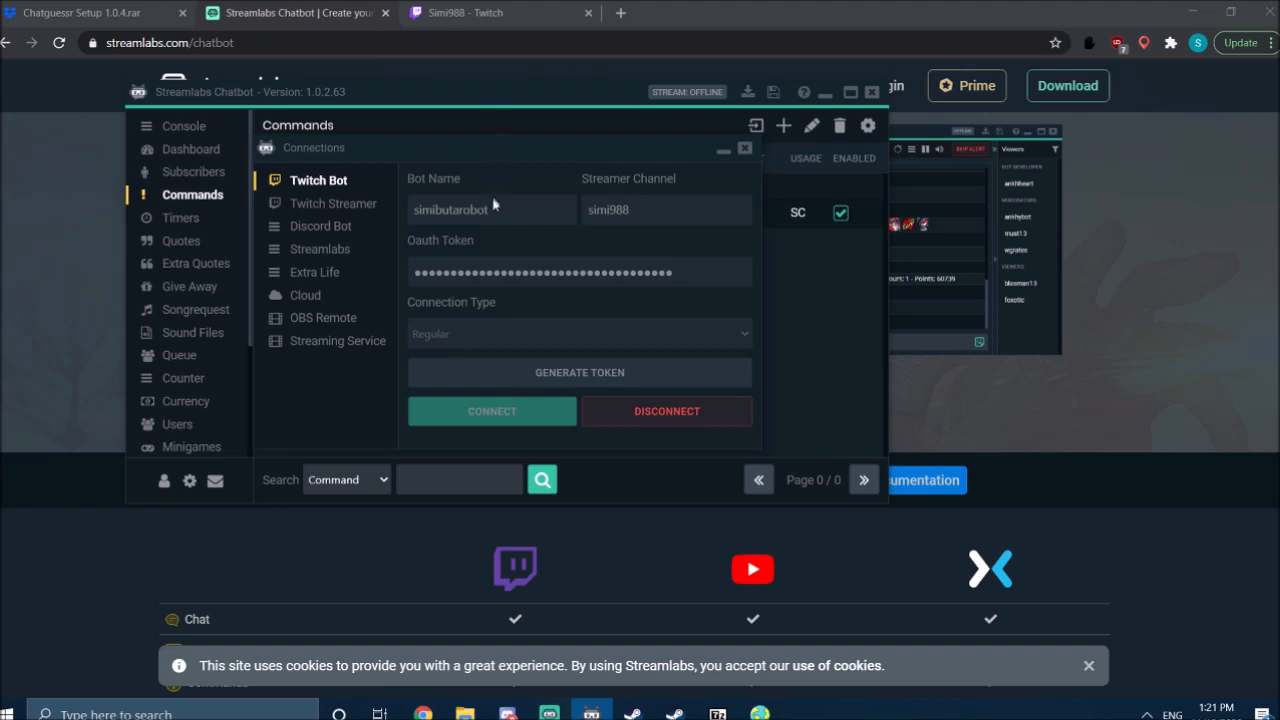
# Step: Connect the Twitch Streamer account, then compare the Streamer and Bot tabs
pyautogui.click(334, 203)
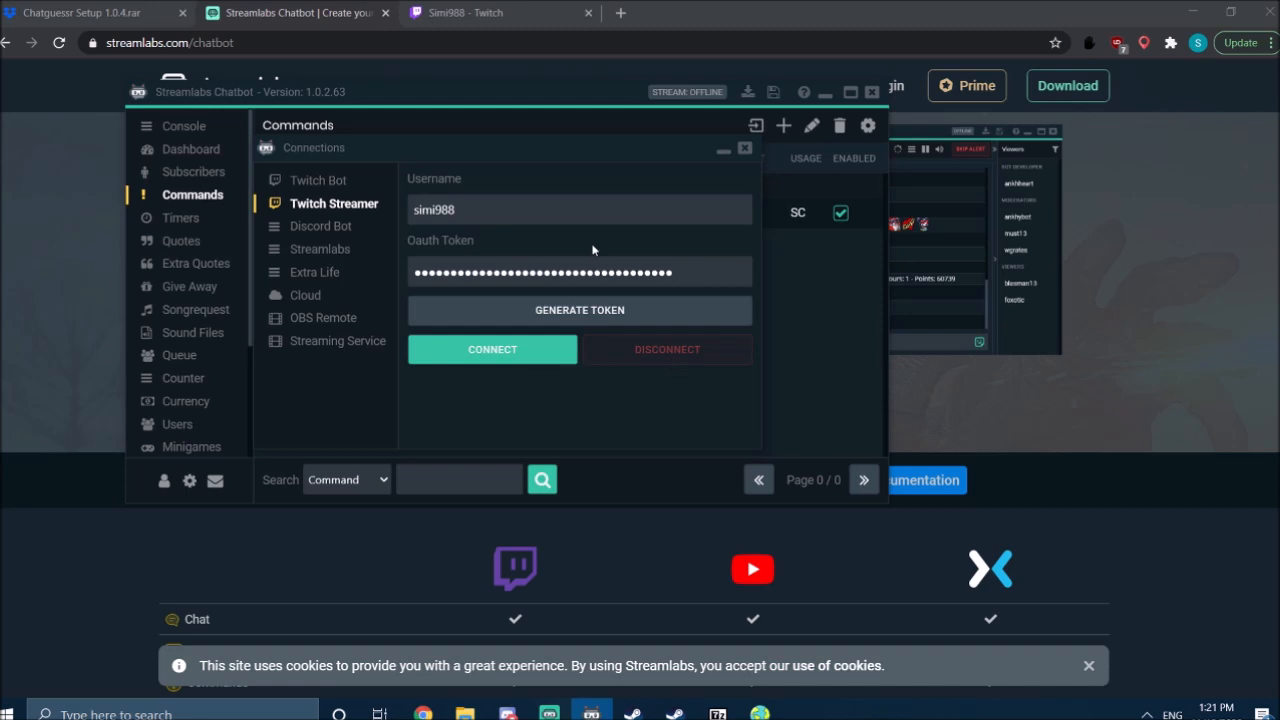
pyautogui.moveTo(785, 280)
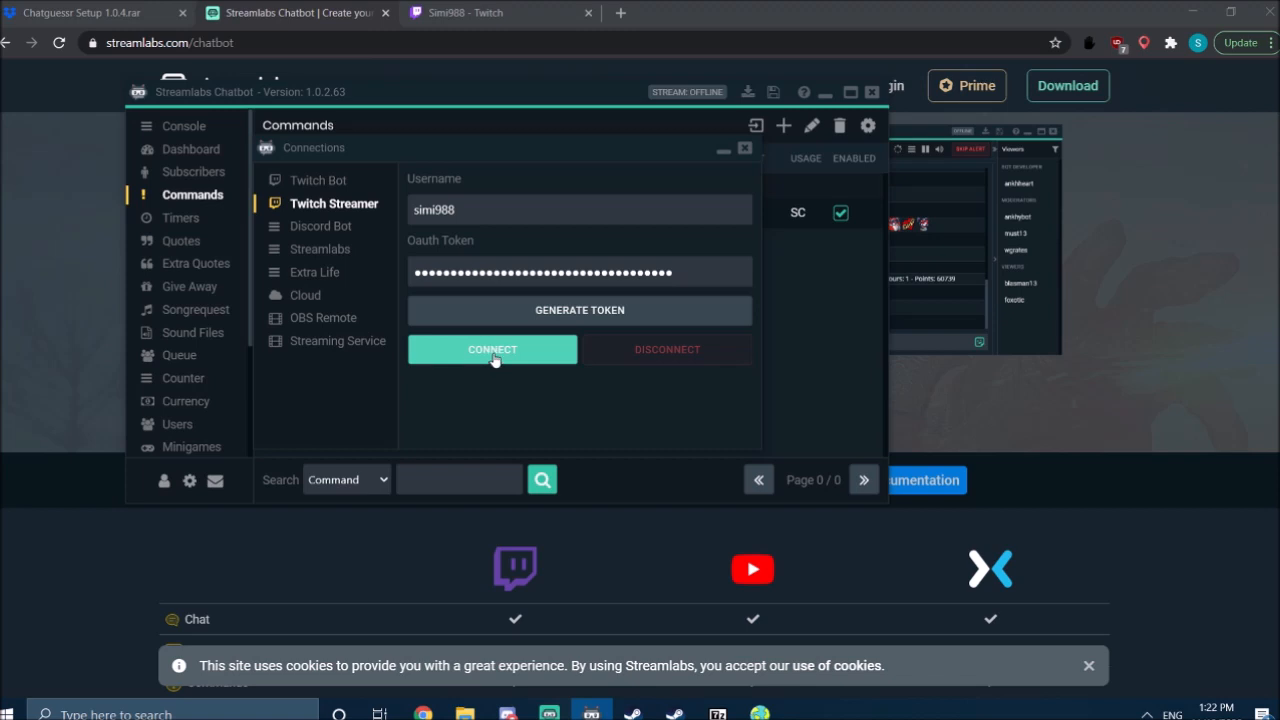
pyautogui.click(492, 349)
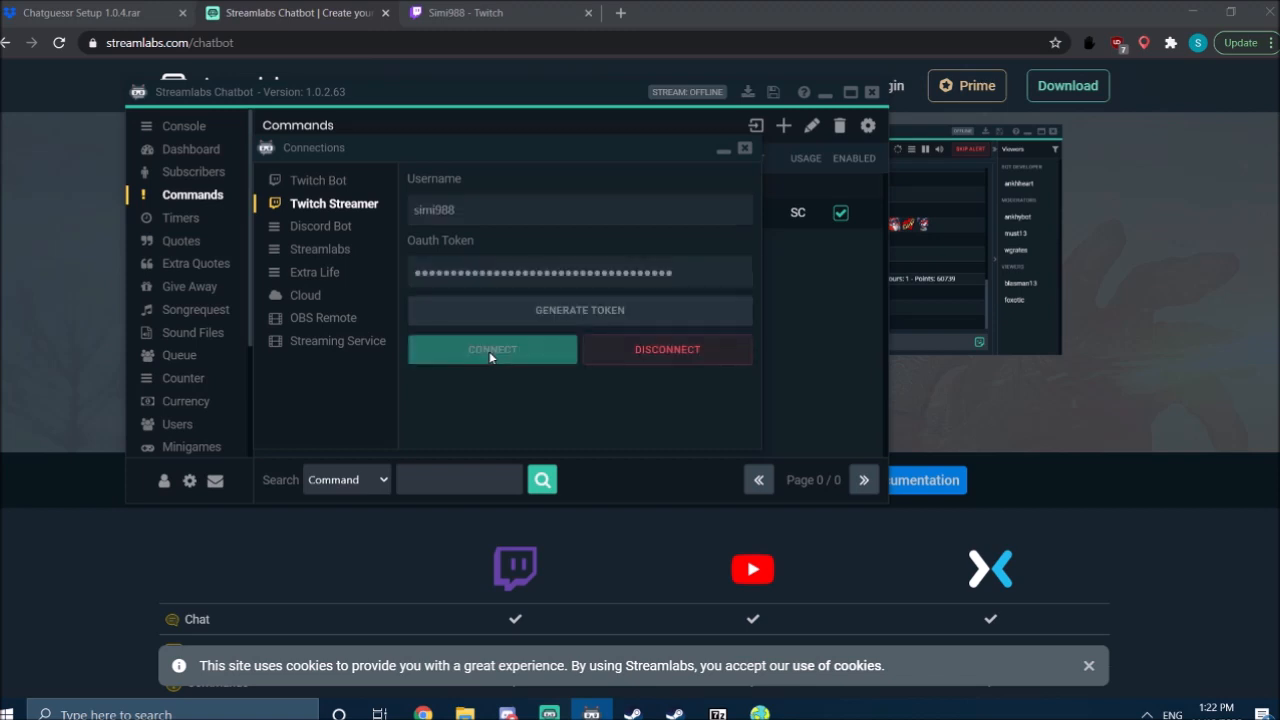
pyautogui.click(318, 180)
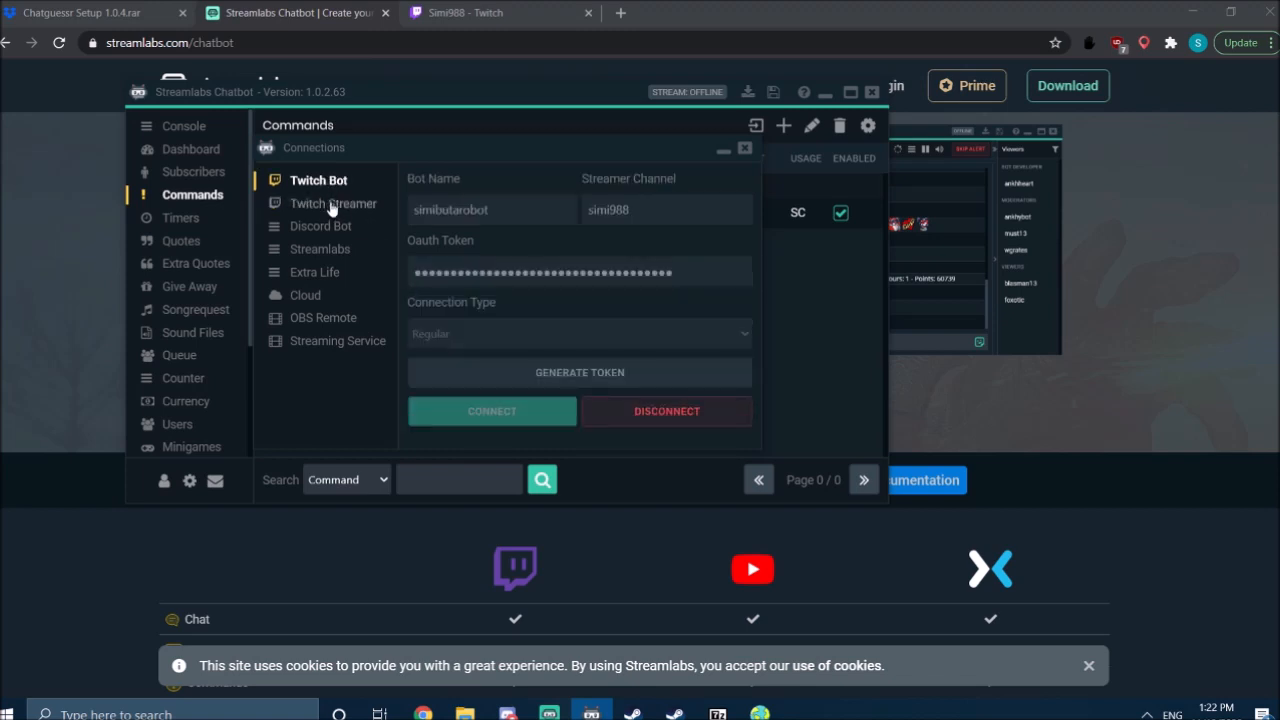
pyautogui.click(333, 203)
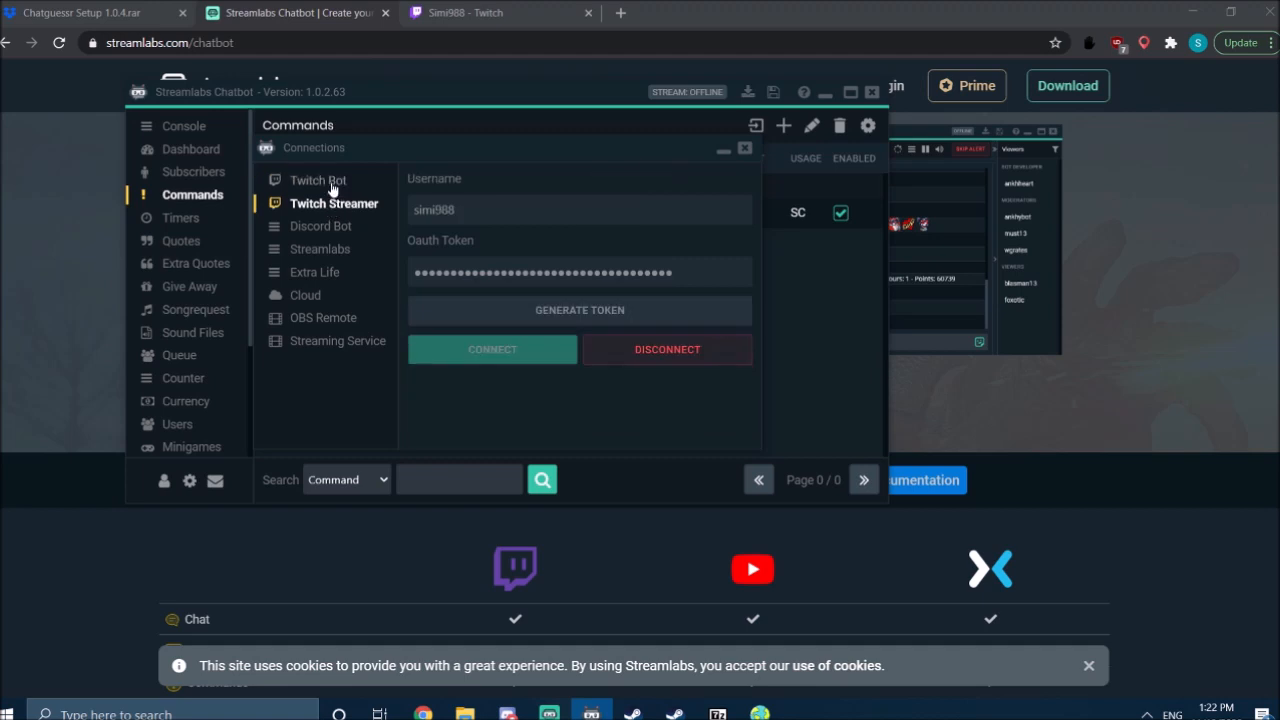
pyautogui.click(318, 180)
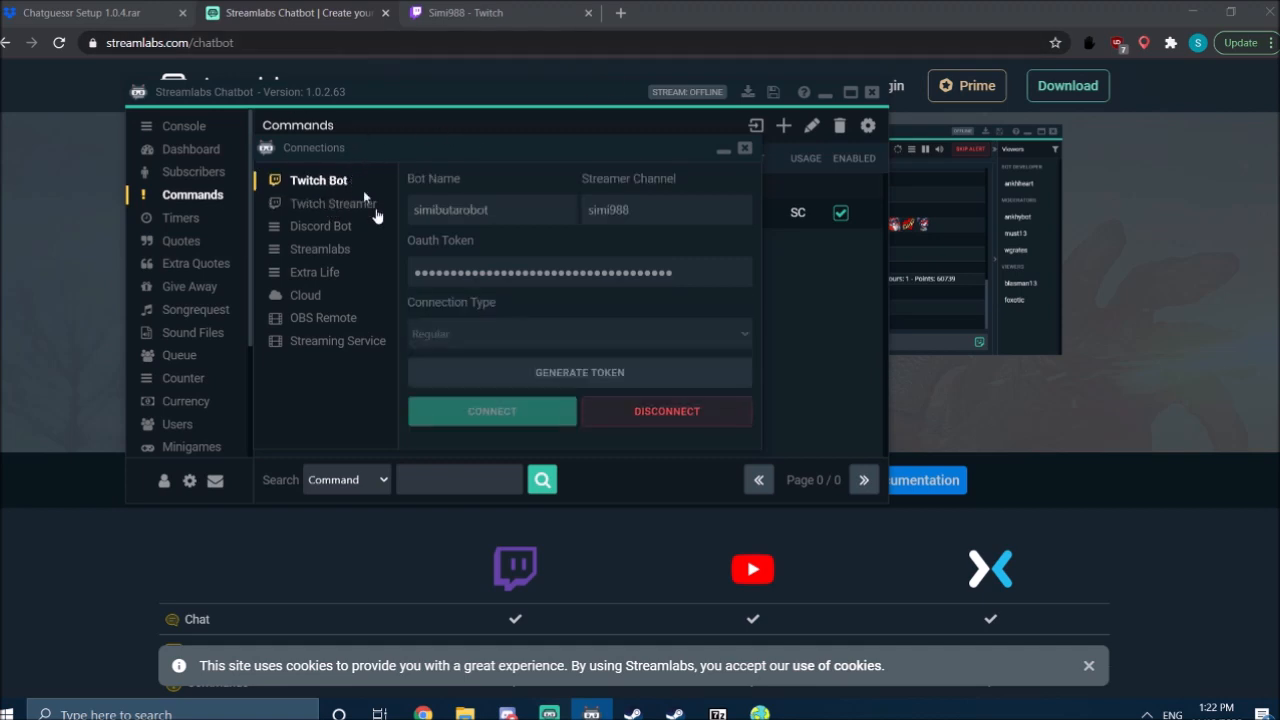
pyautogui.moveTo(163, 481)
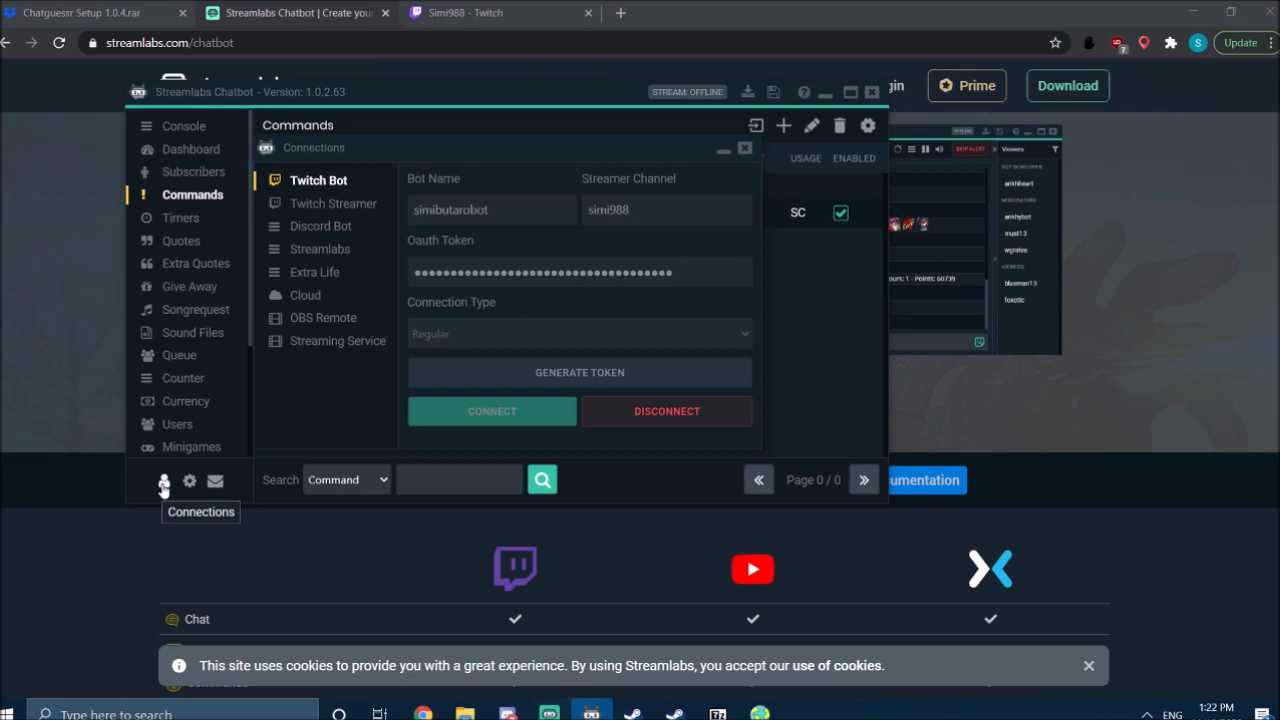
pyautogui.moveTo(347, 203)
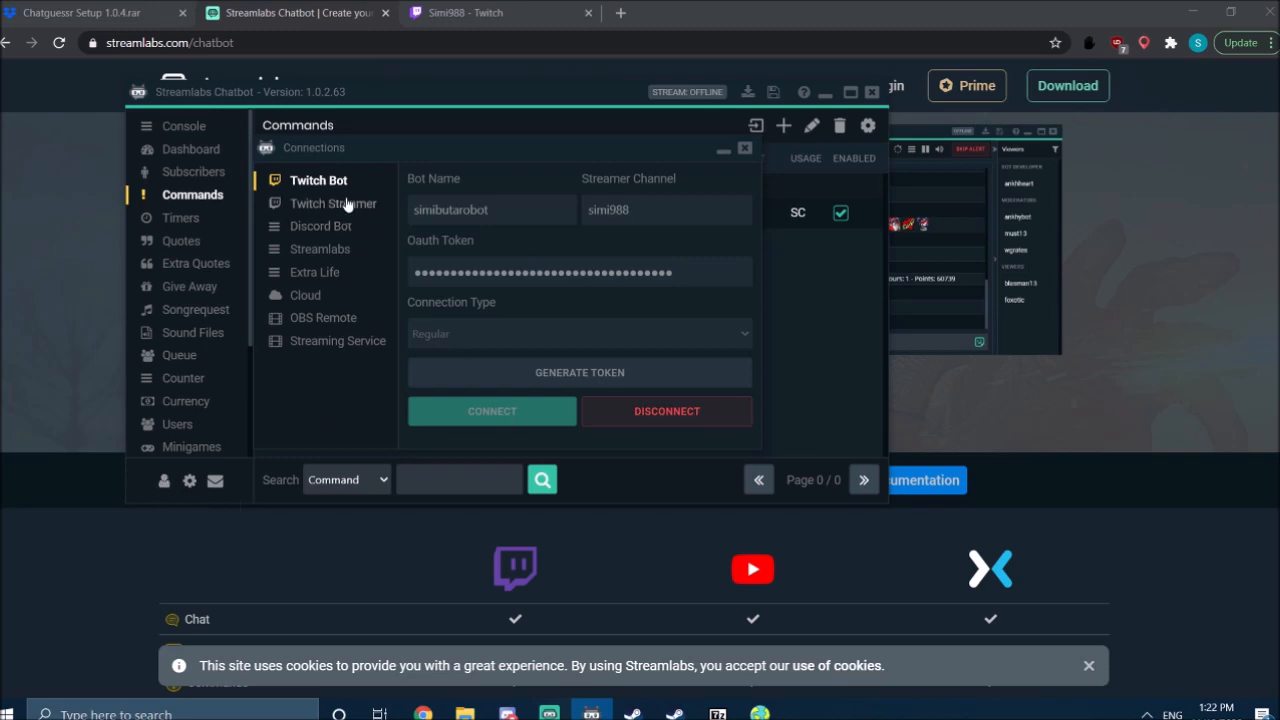
pyautogui.click(333, 203)
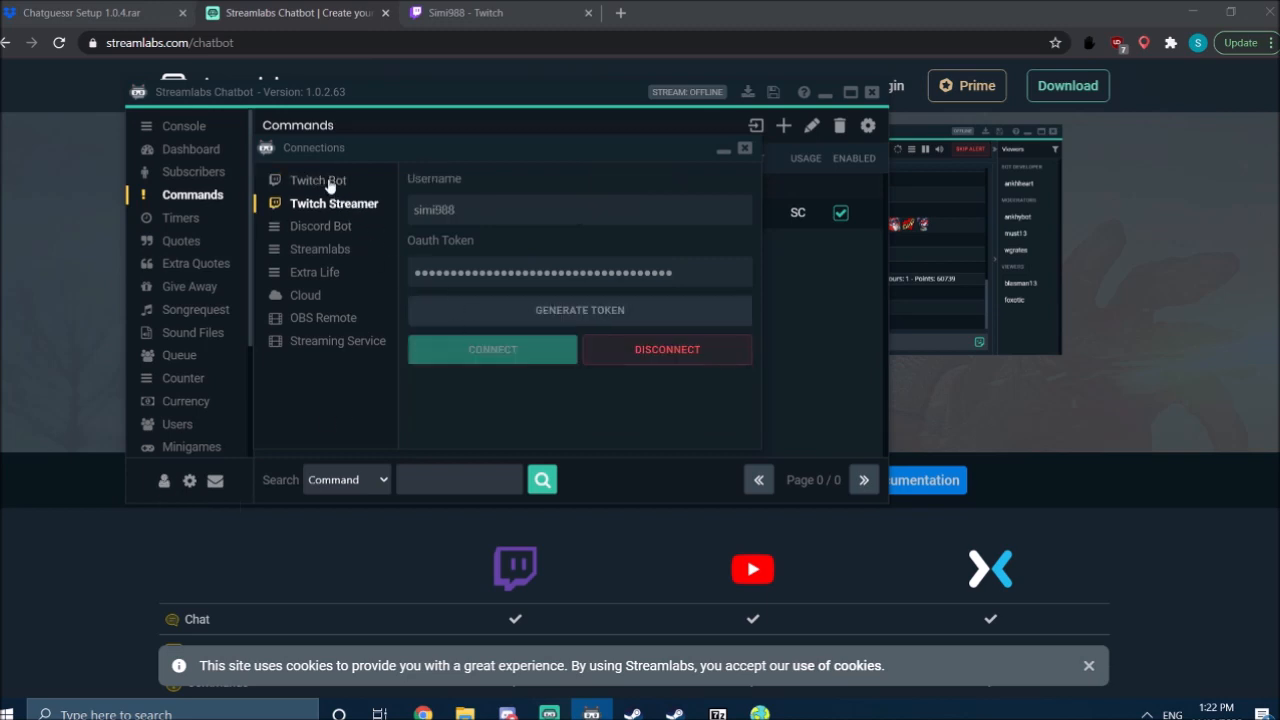
pyautogui.click(318, 180)
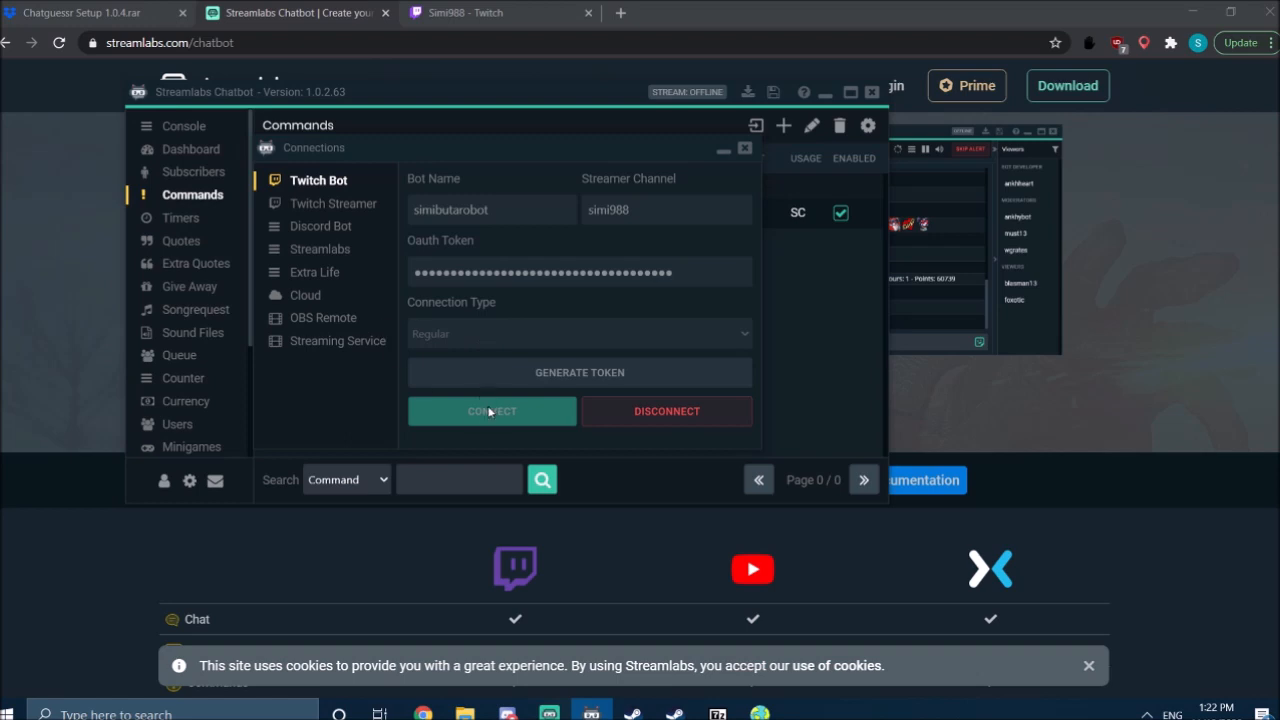
pyautogui.moveTo(610, 351)
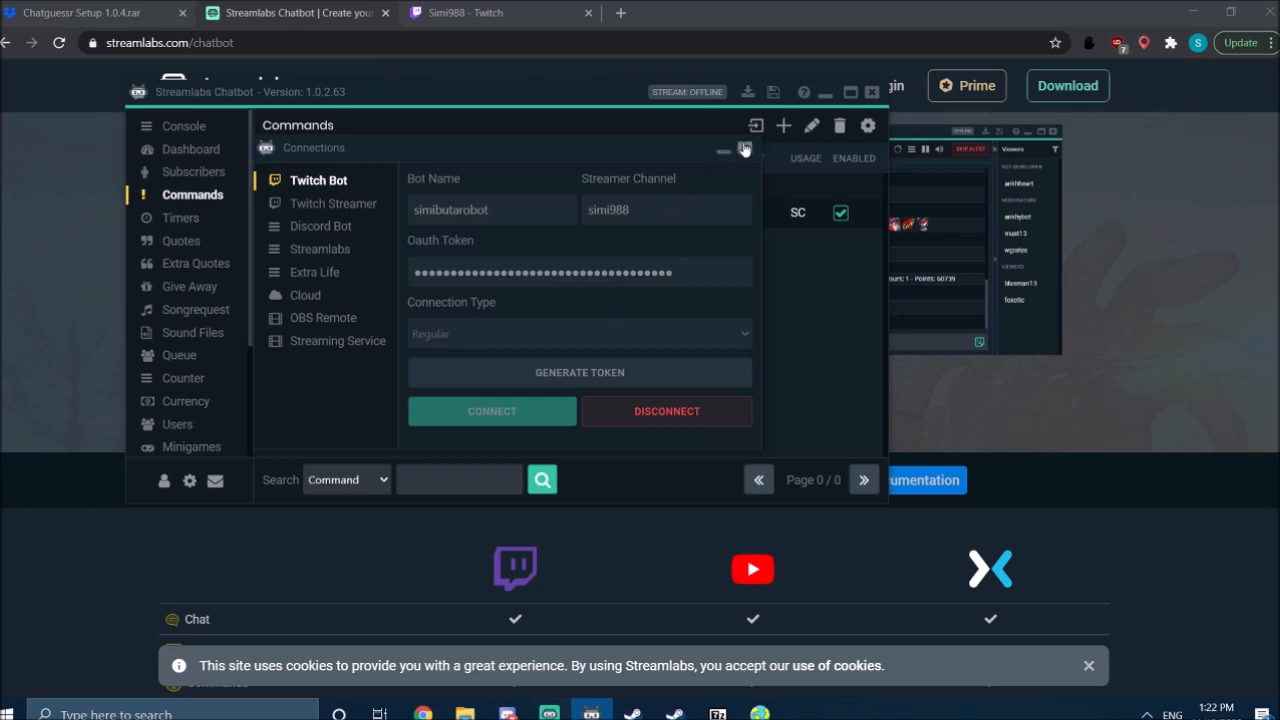
# Step: Close the Connections window and select the !cg command in the Commands list
pyautogui.click(744, 148)
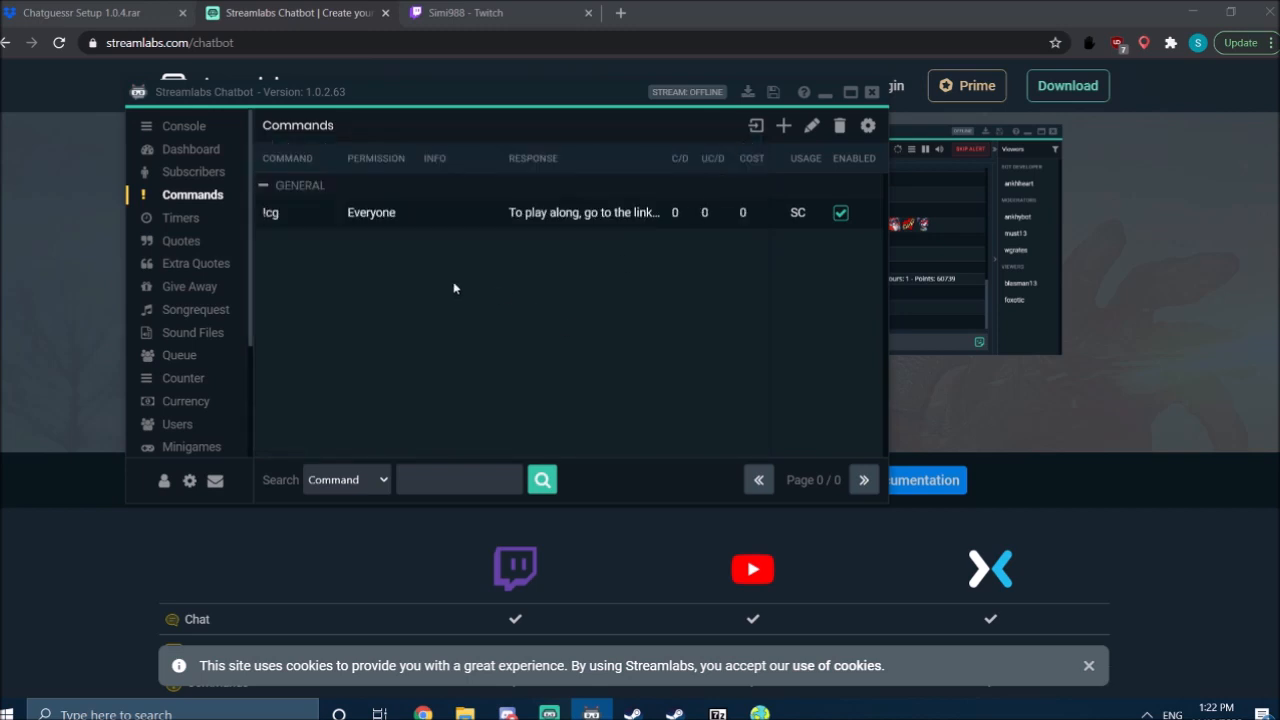
pyautogui.moveTo(460, 327)
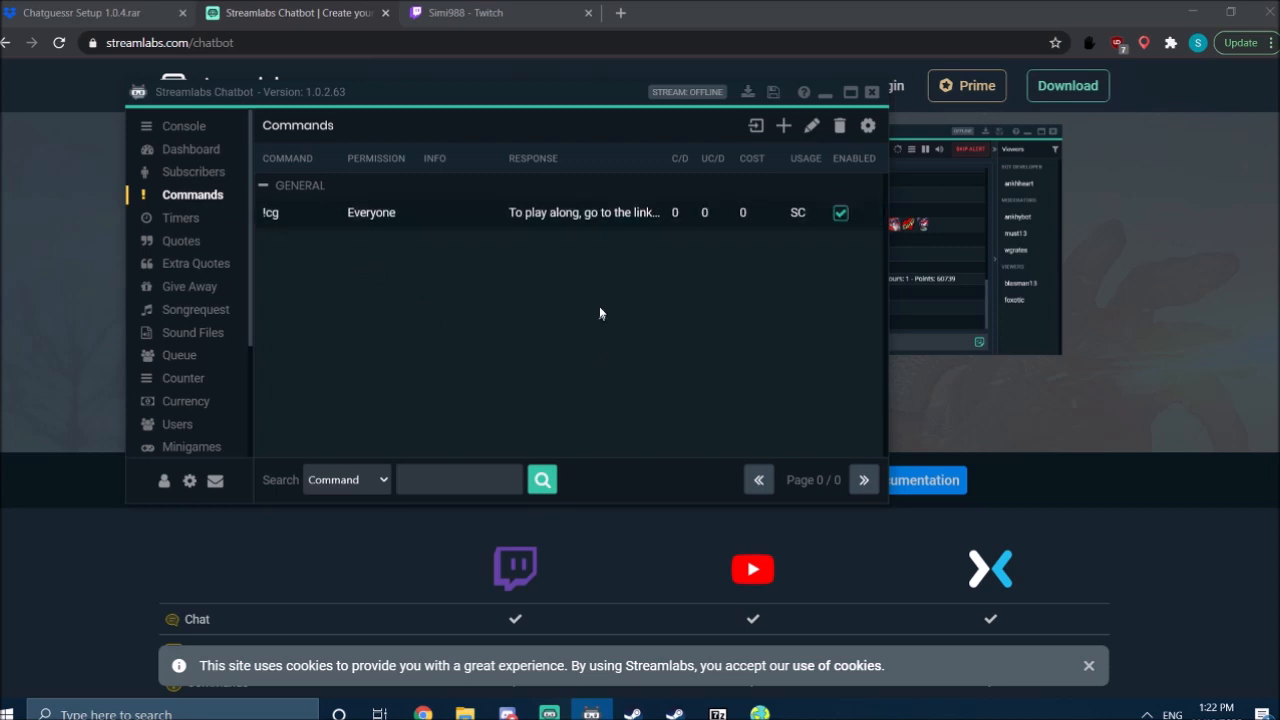
pyautogui.click(400, 212)
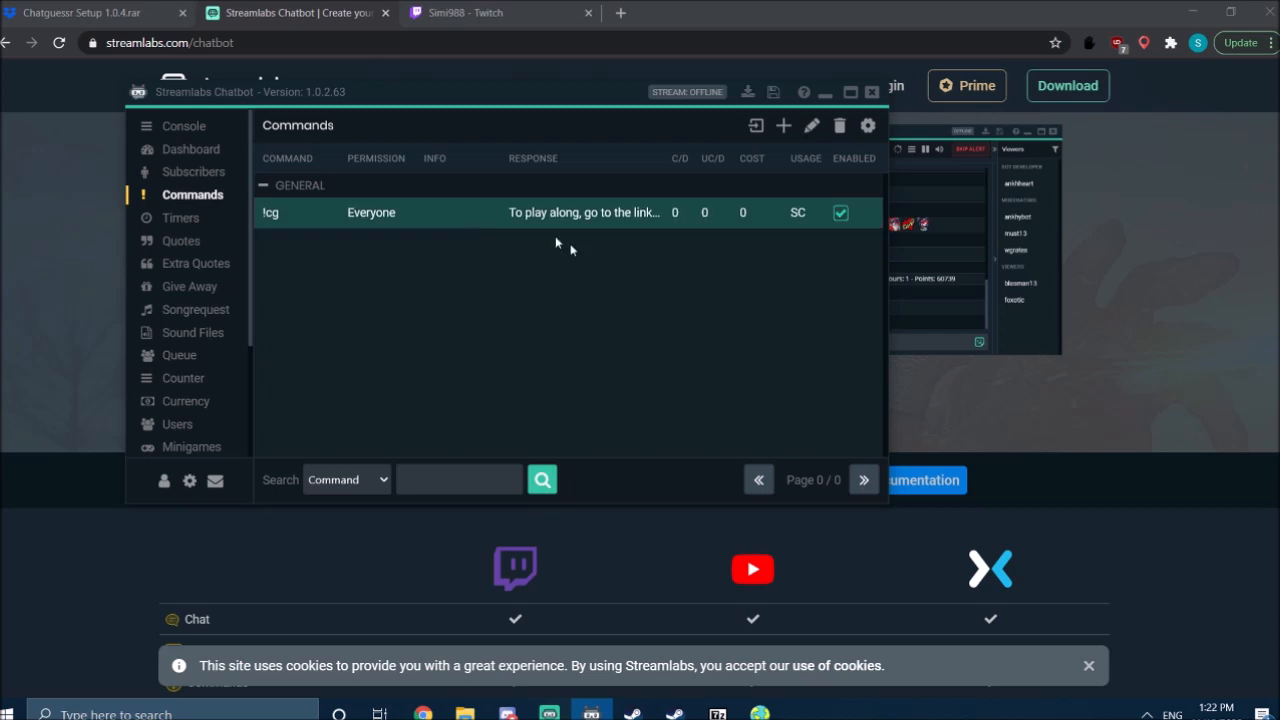
pyautogui.moveTo(628, 238)
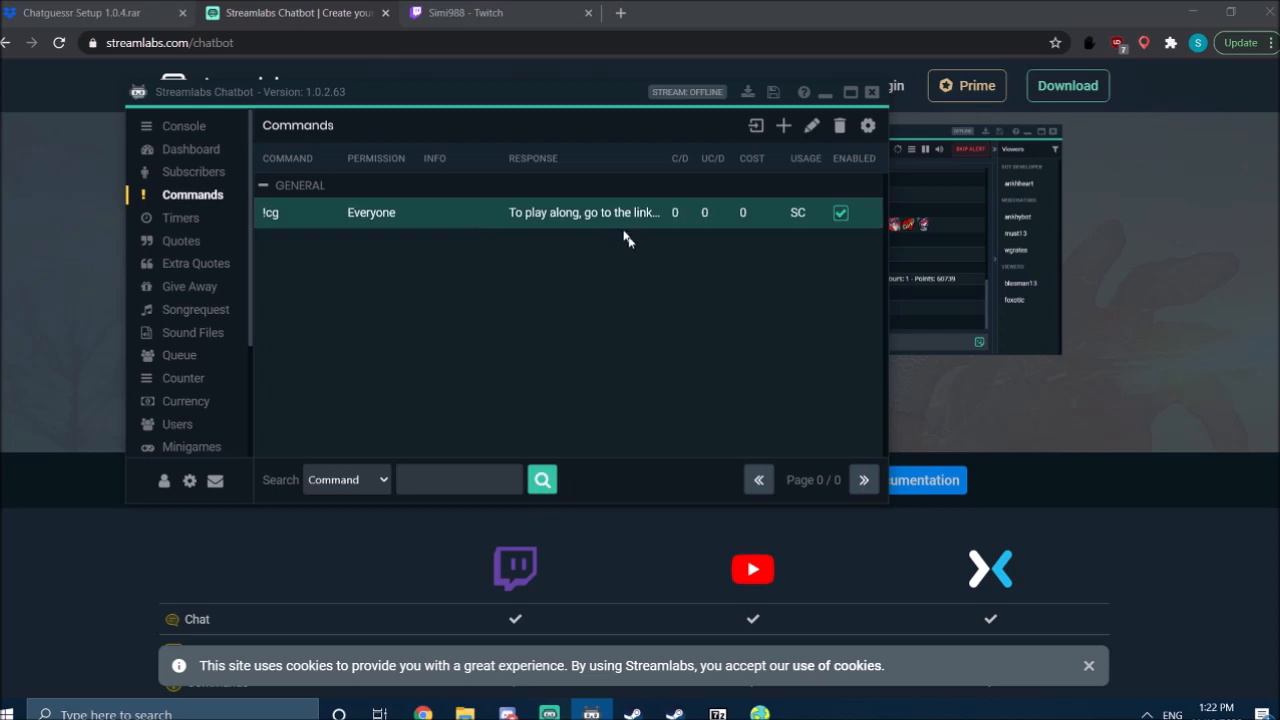
pyautogui.moveTo(784, 125)
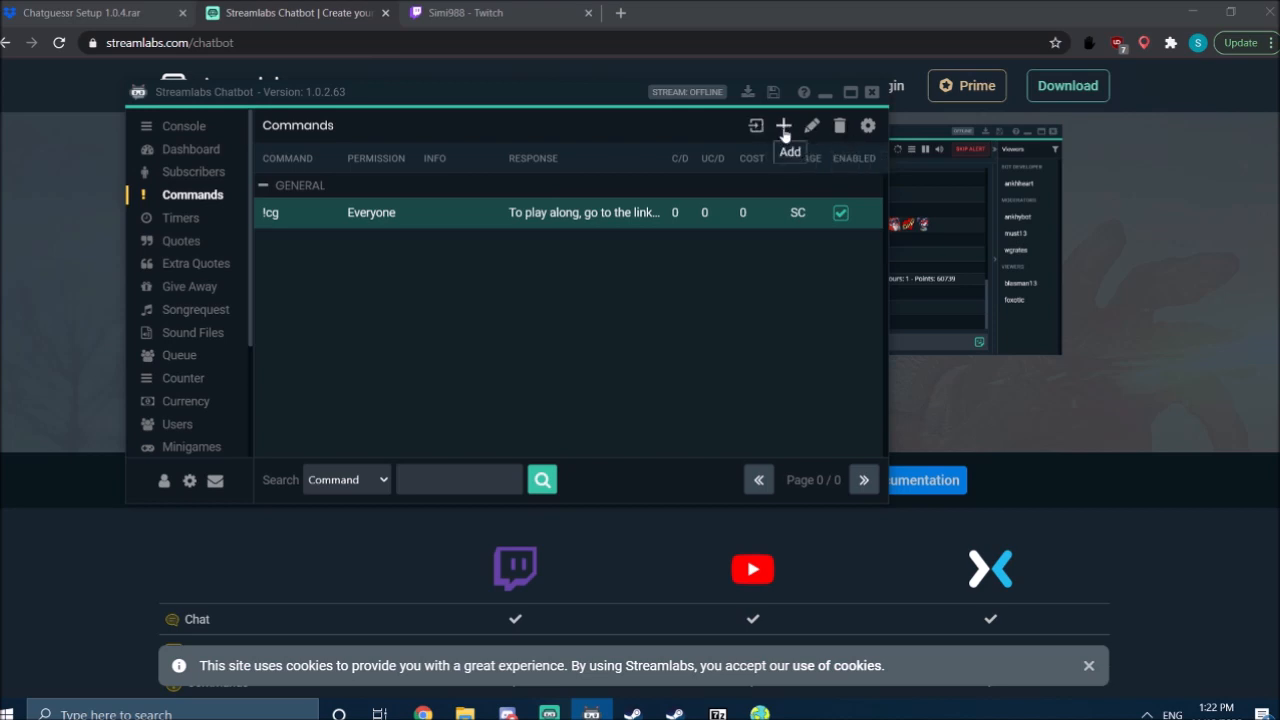
pyautogui.moveTo(811, 125)
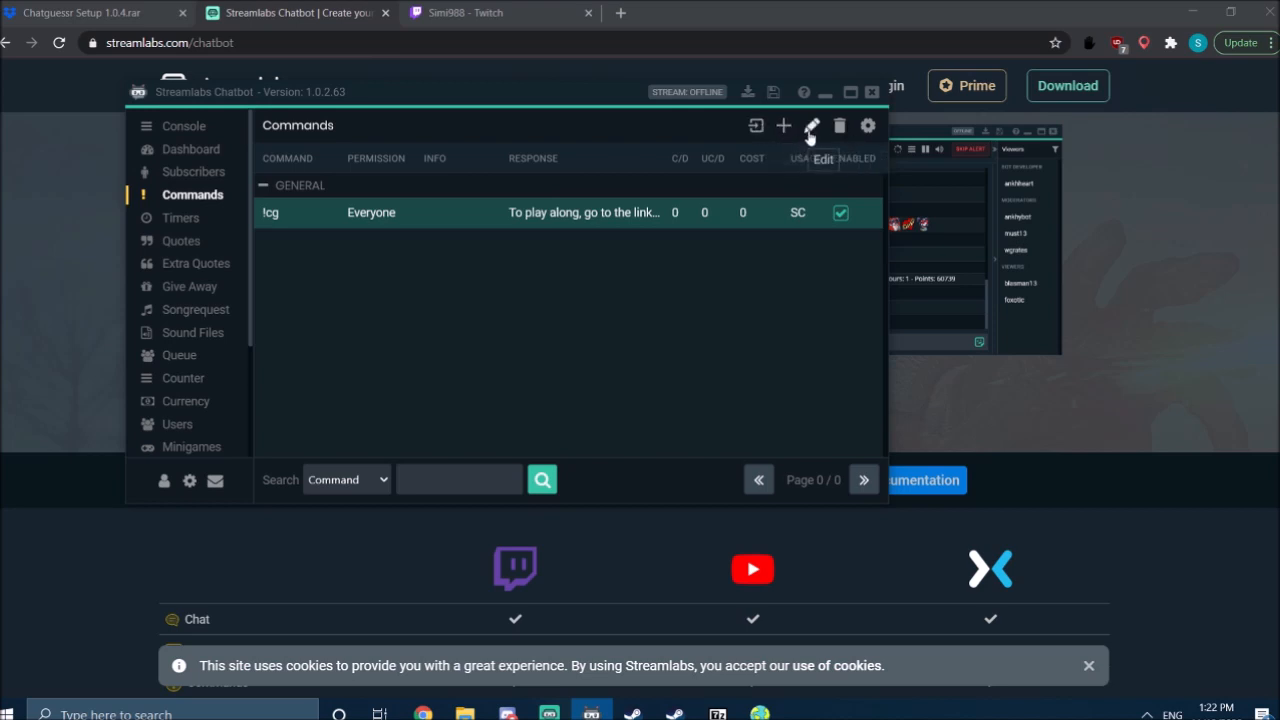
# Step: Check the !cg command's chatguessr.com map link response and submit the command
pyautogui.click(812, 125)
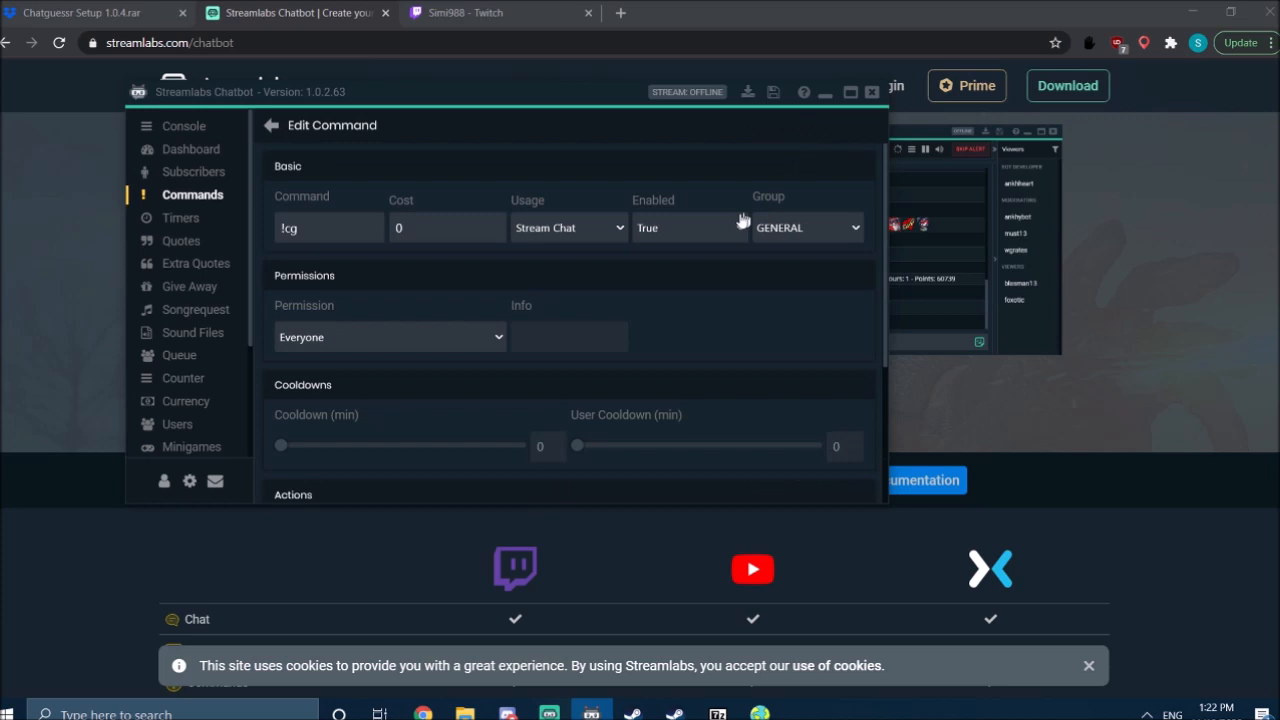
pyautogui.click(328, 227)
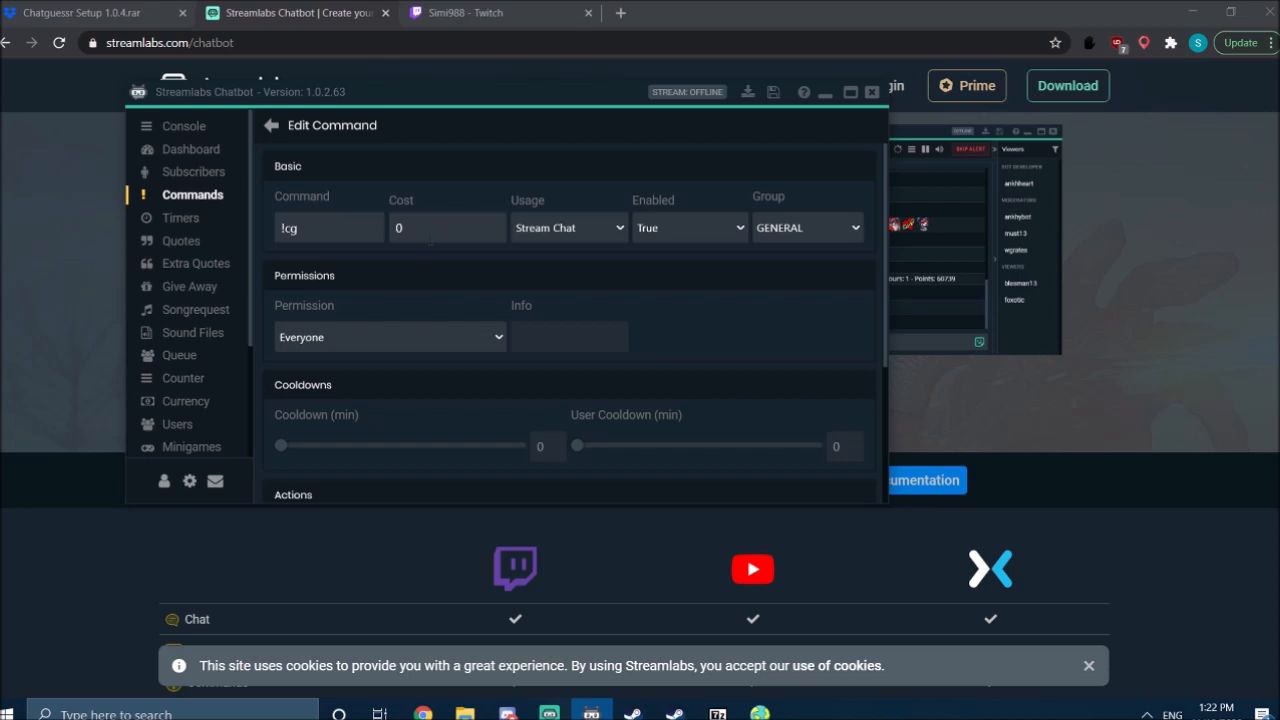
pyautogui.scroll(-3)
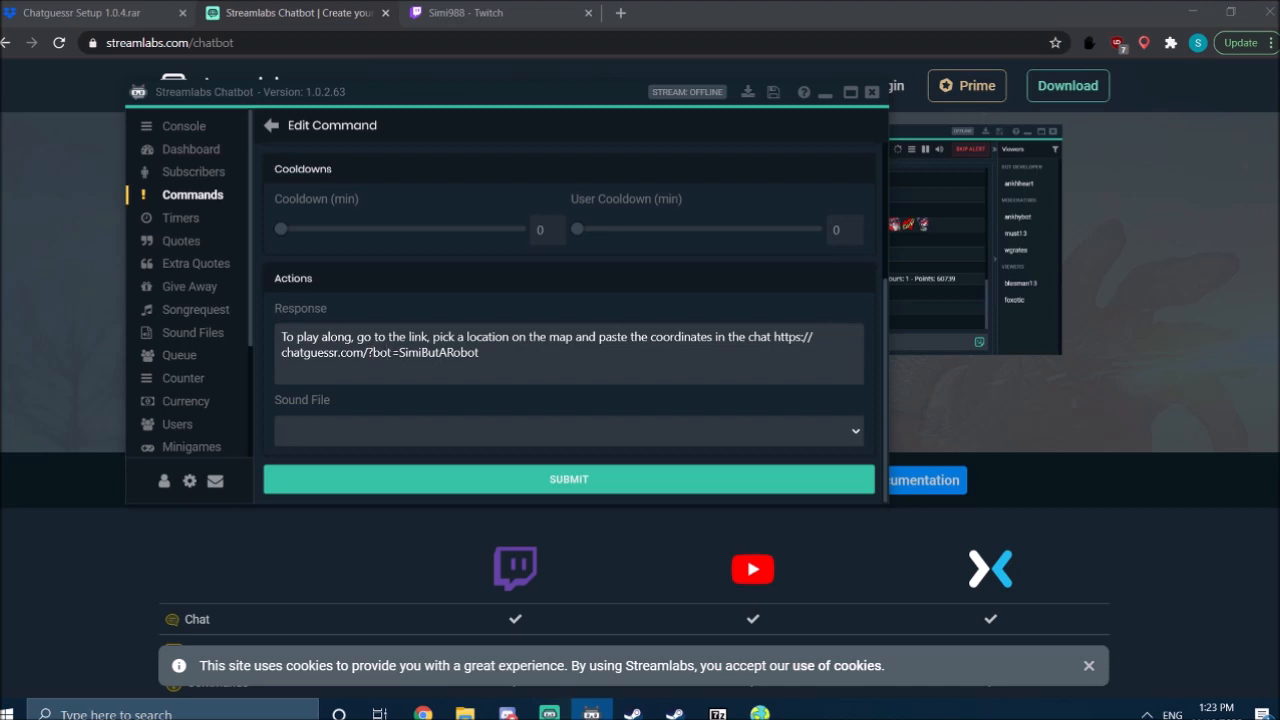
pyautogui.doubleClick(430, 352)
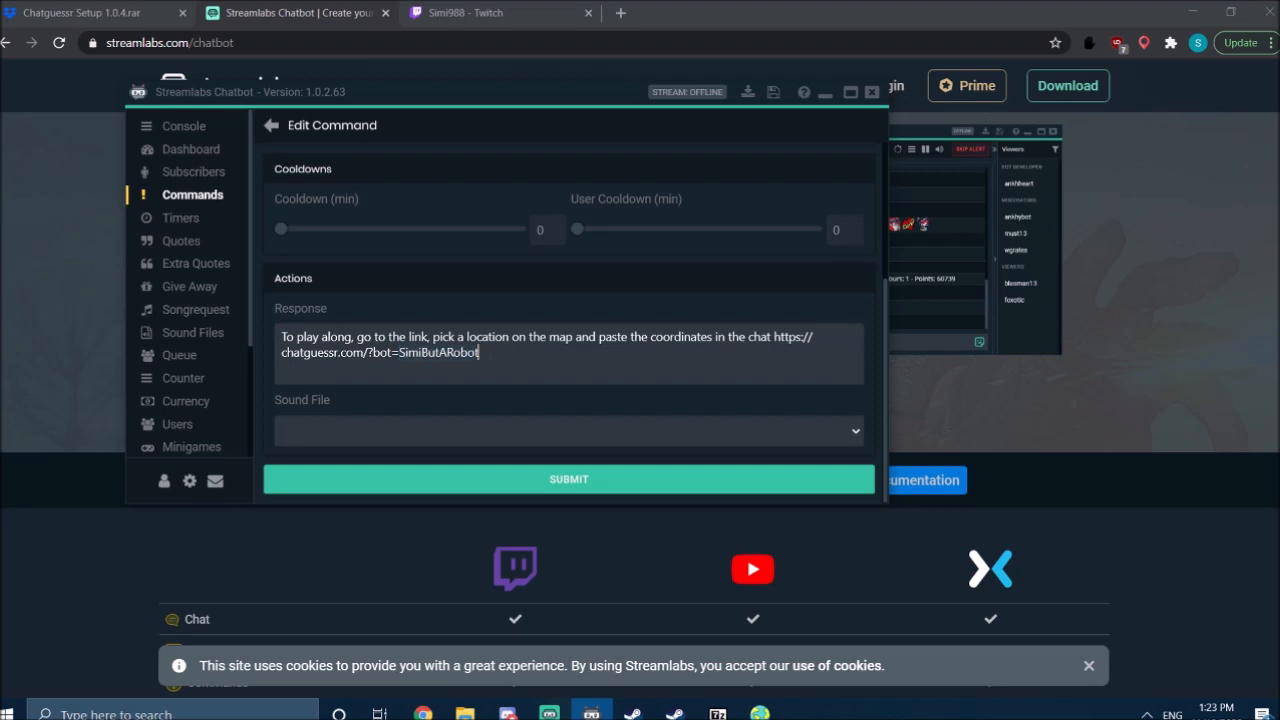
pyautogui.doubleClick(441, 352)
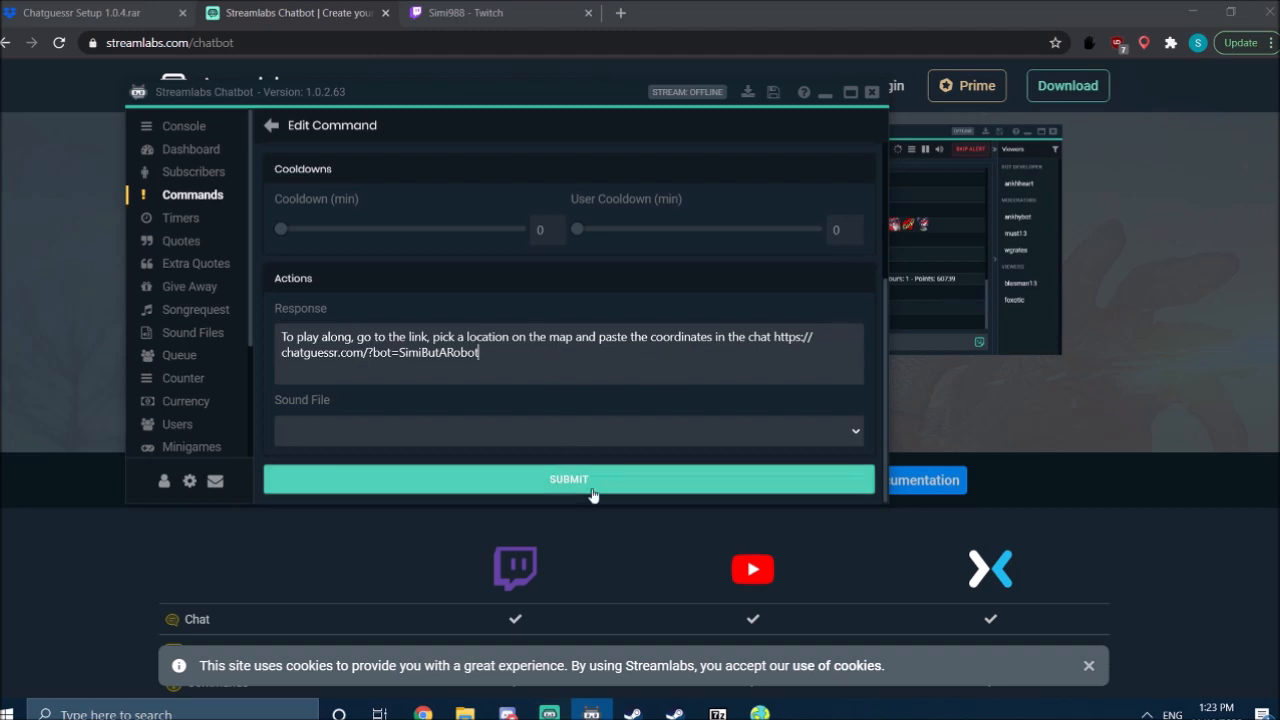
pyautogui.click(569, 479)
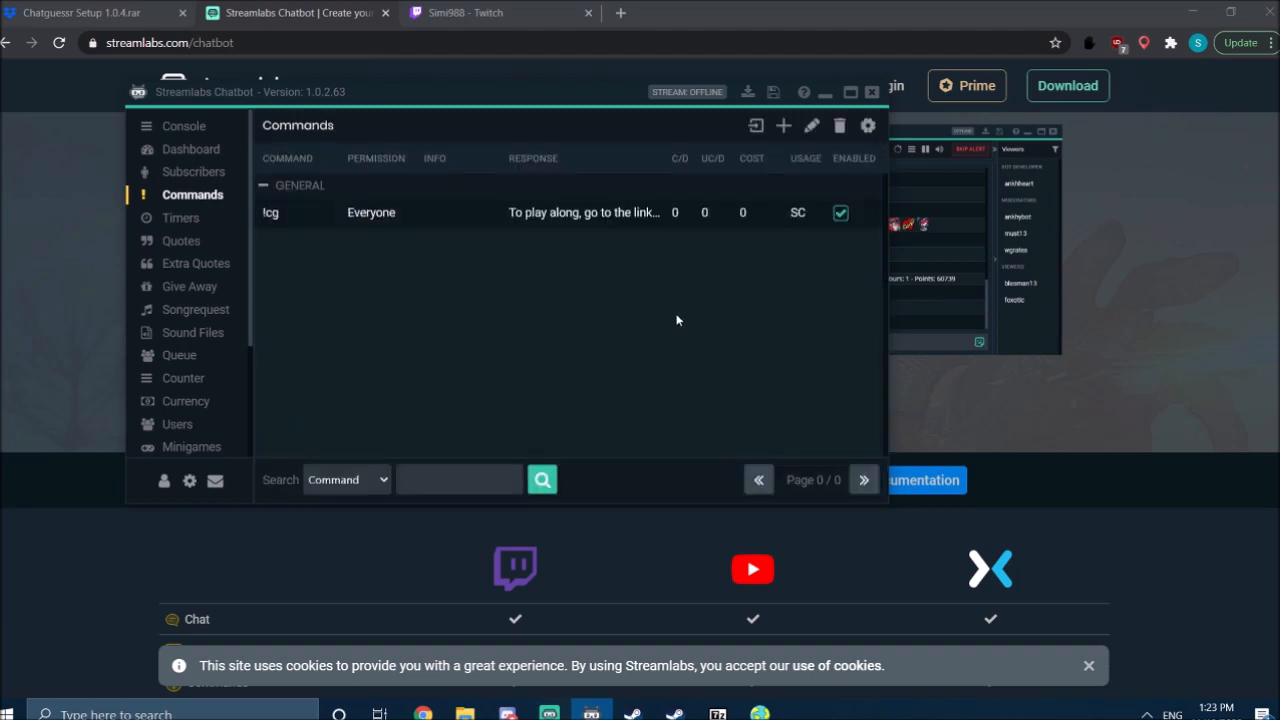
# Step: Switch to the streamer's Twitch channel tab showing its Stream Chat
pyautogui.click(490, 13)
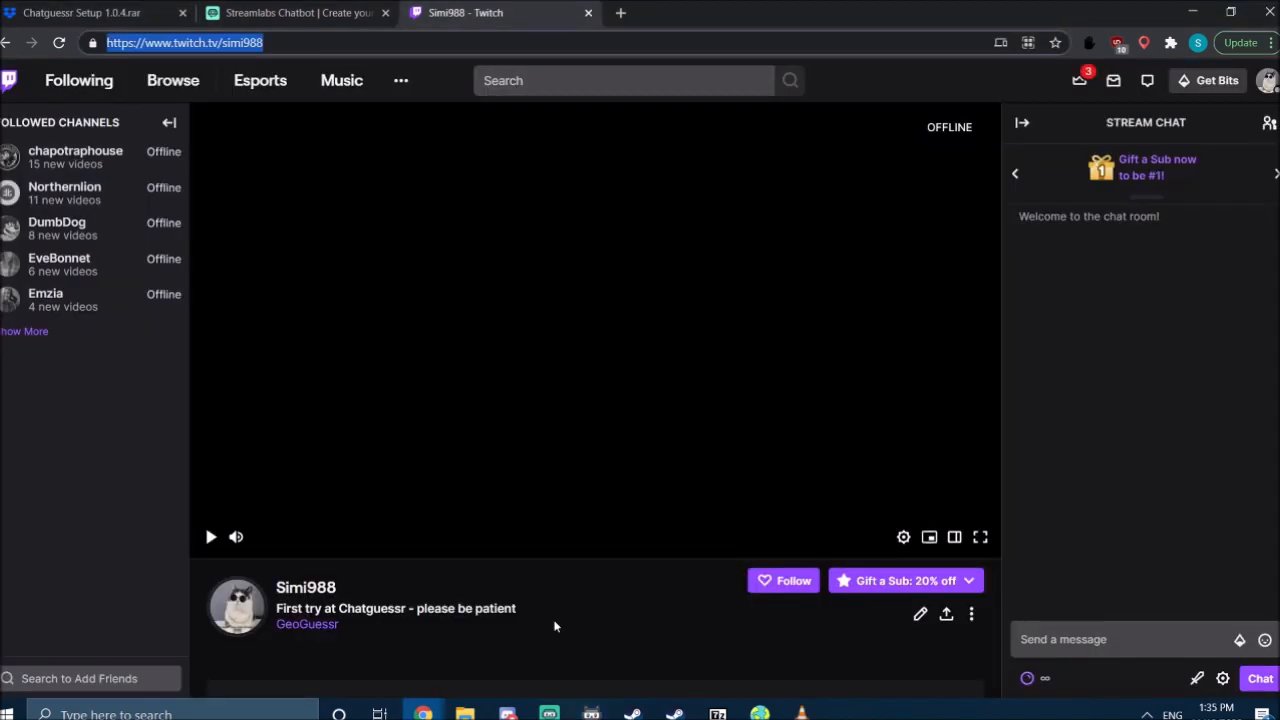
pyautogui.click(1130, 639)
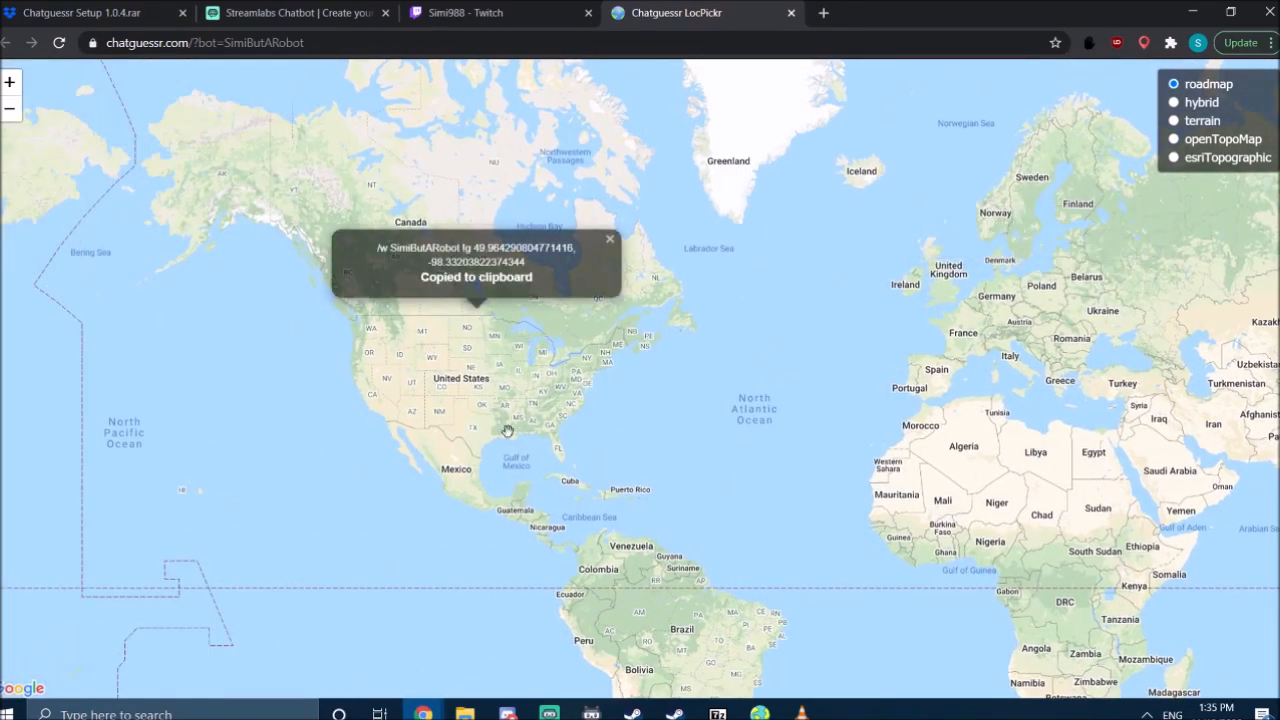
# Step: Click two United States spots on the LocPickr map to copy fresh /w guess coordinates
pyautogui.click(470, 417)
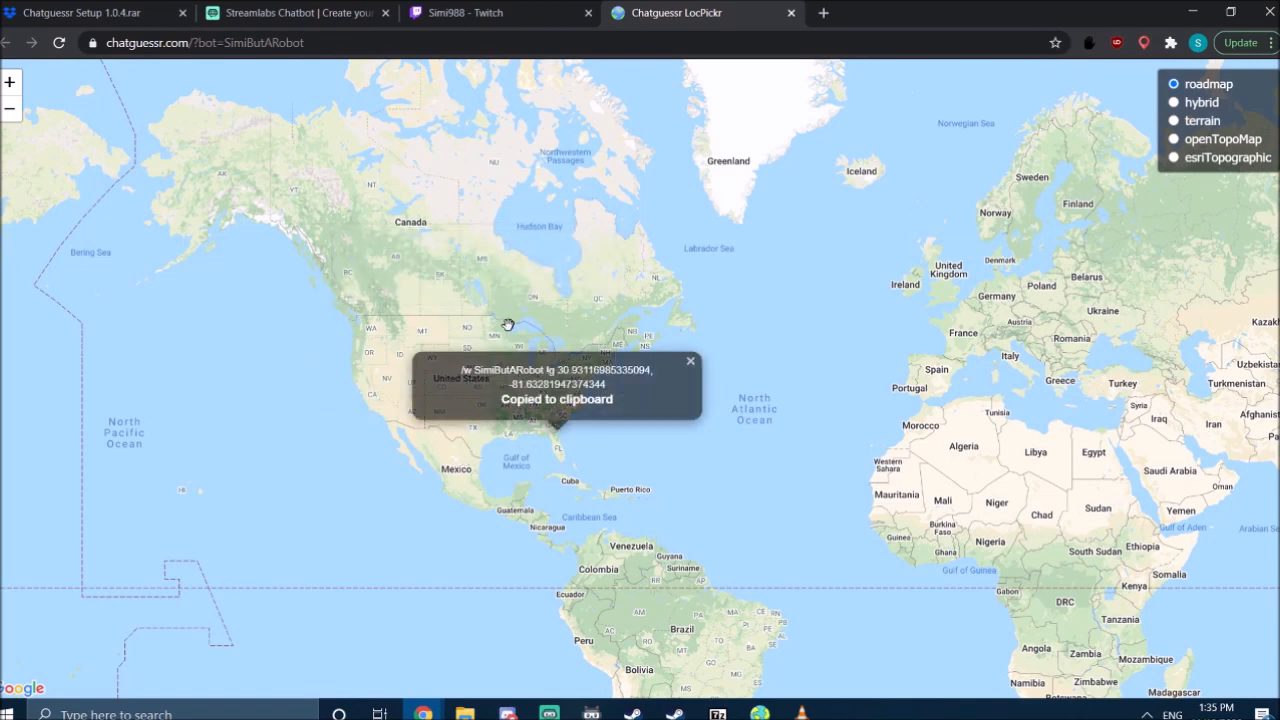
pyautogui.click(580, 360)
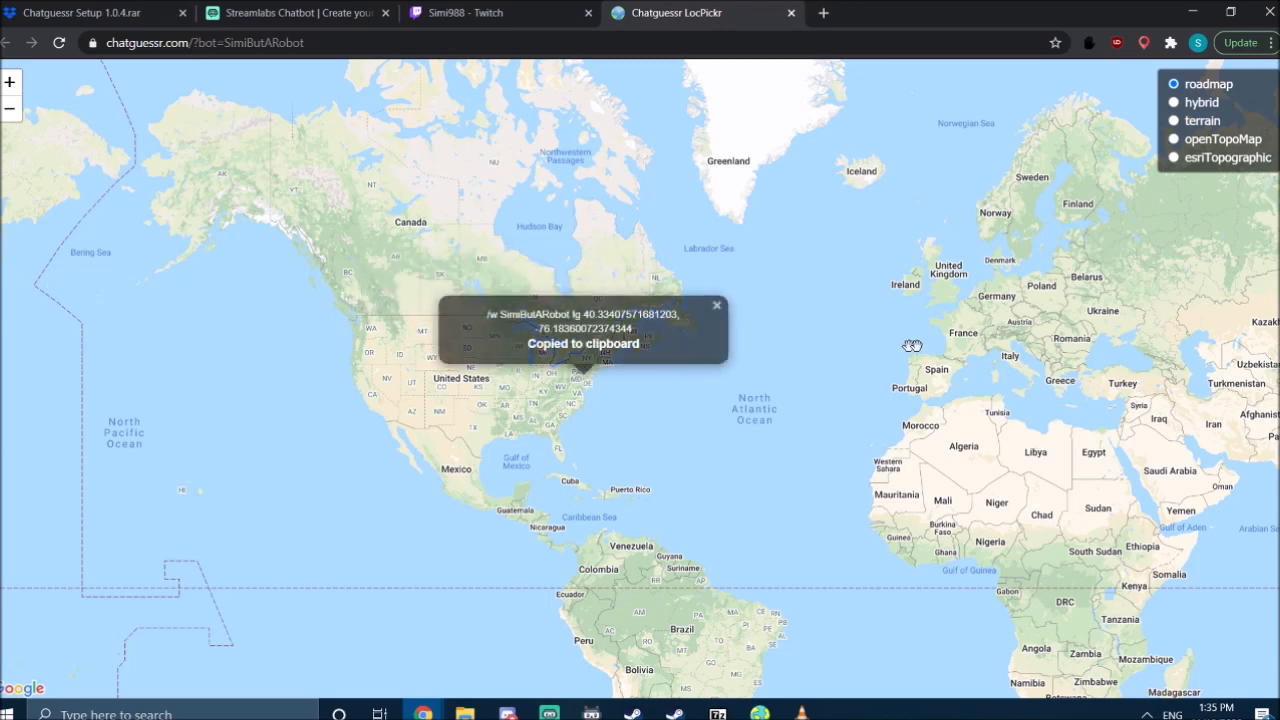